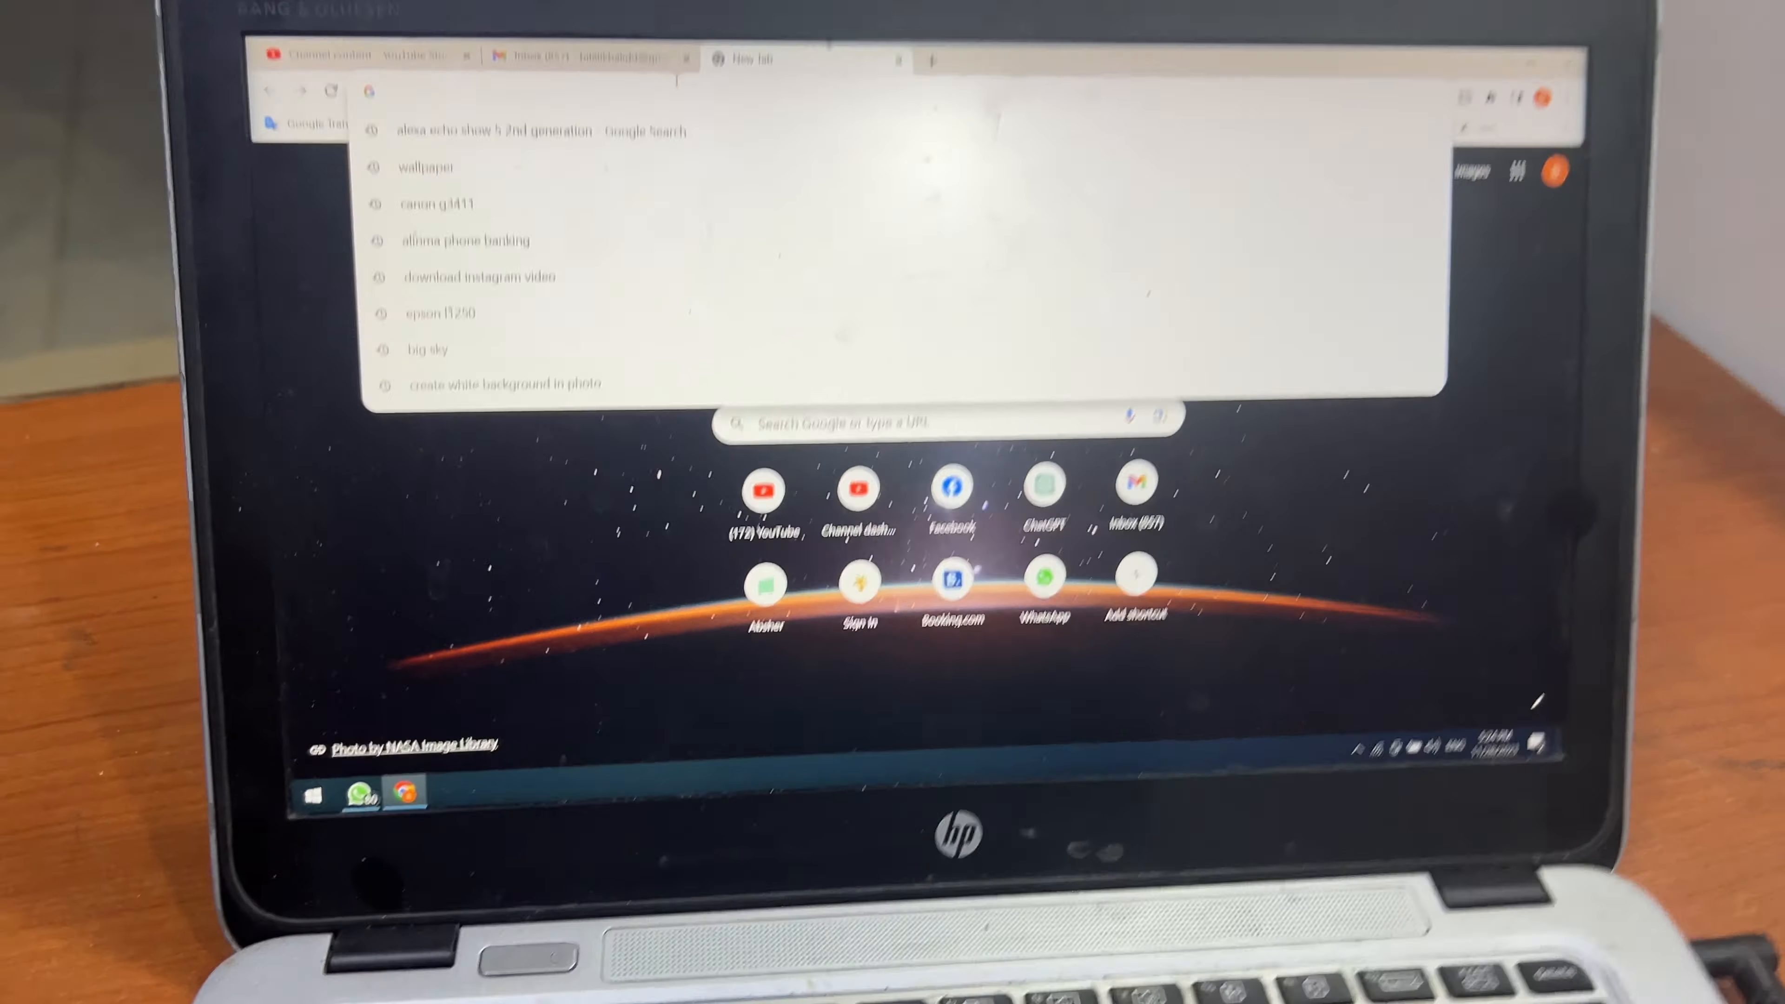
Run a Google search for 'hp 1102w driver' from the address bar.
text(hp 1102w driver)
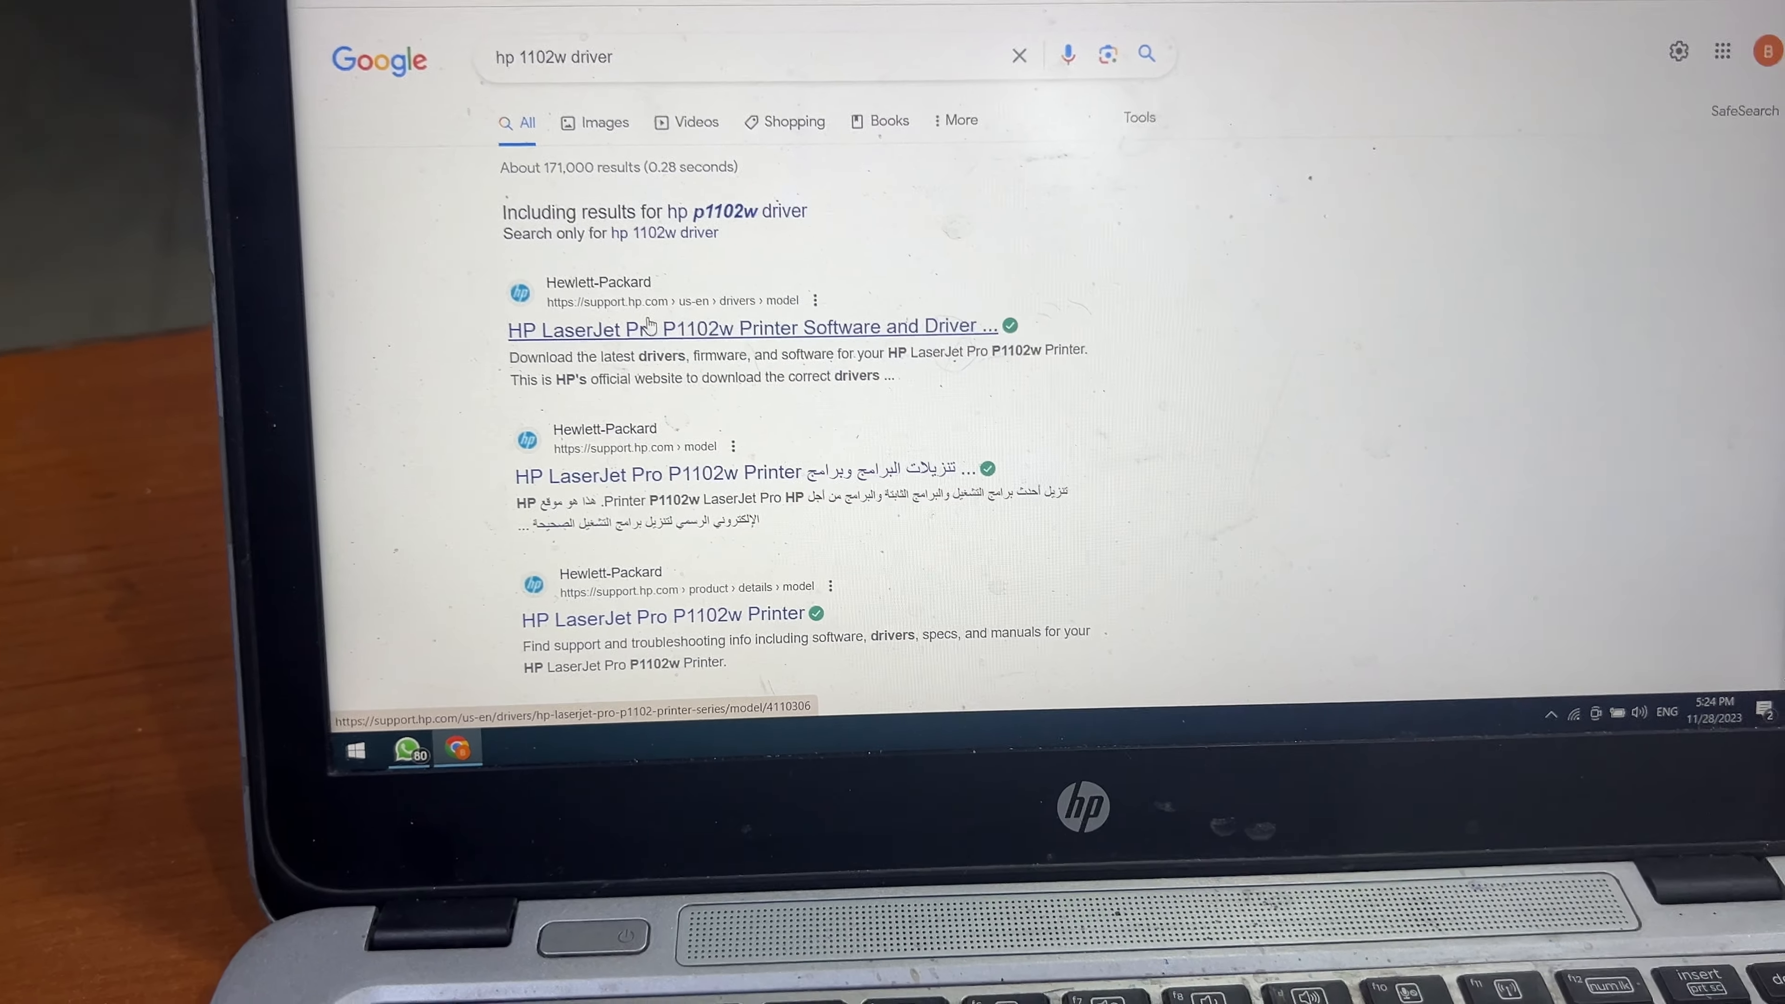
Download HP's recommended full-feature P1102w driver package, save it and launch the installer.
click(754, 328)
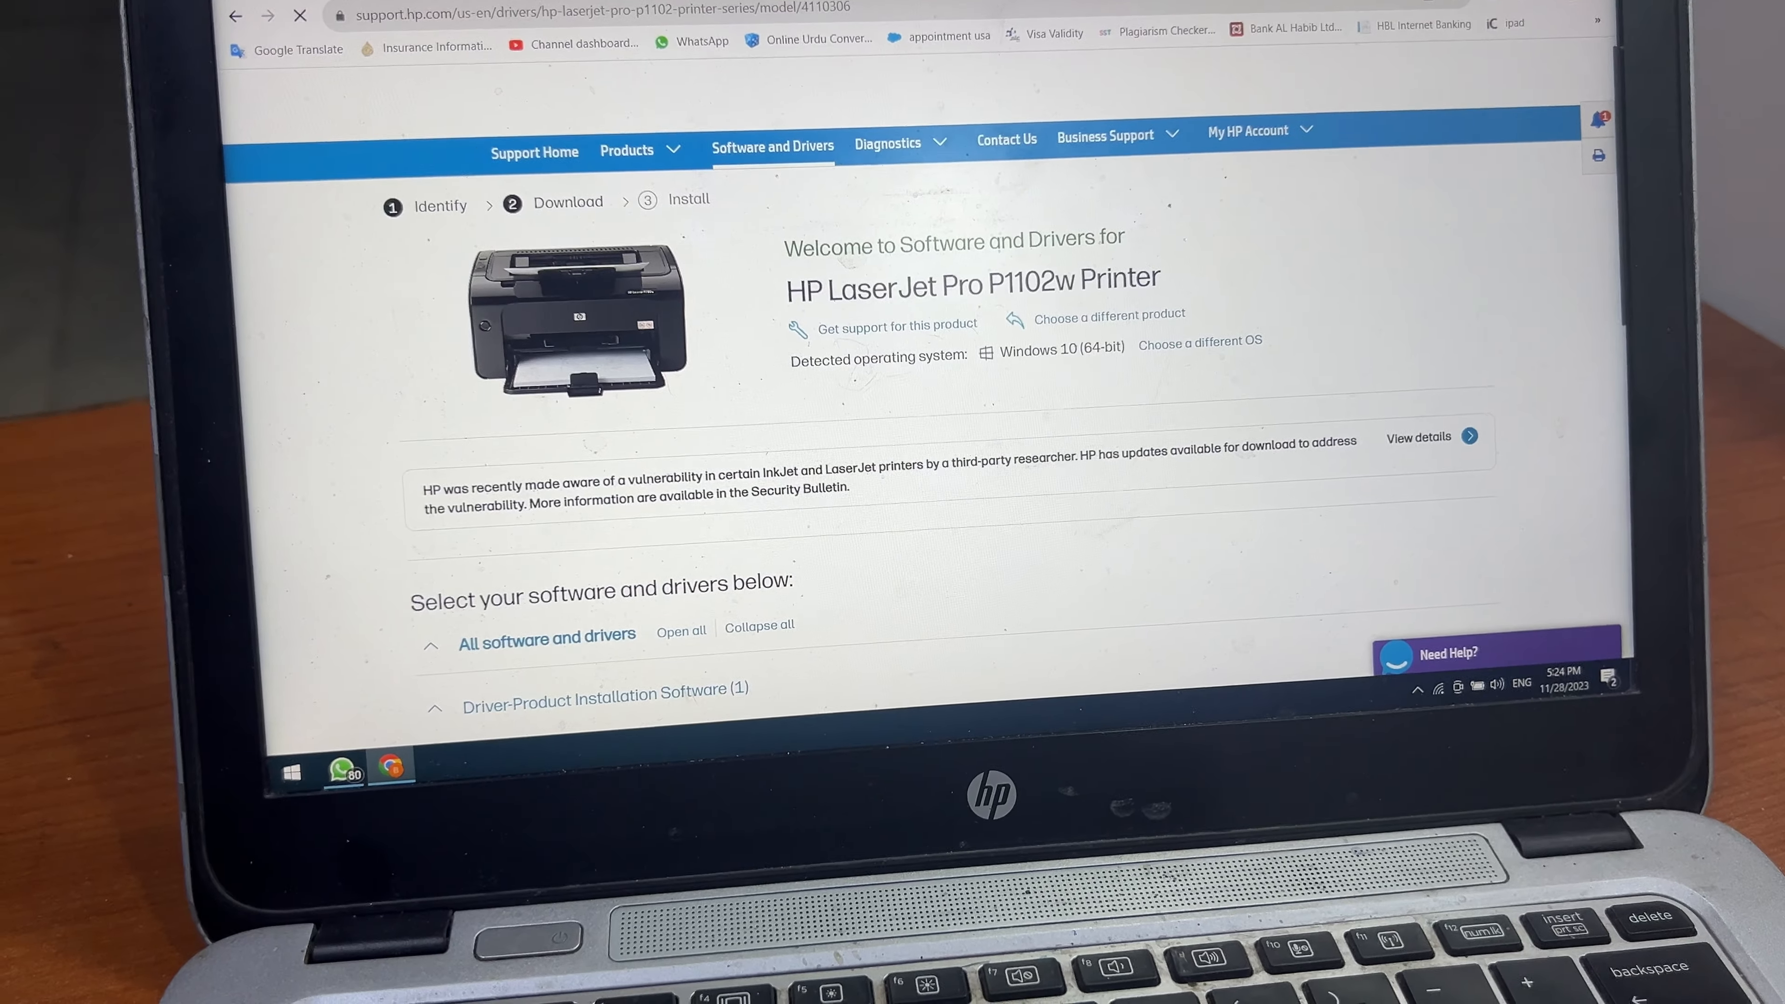
scroll(down, 3)
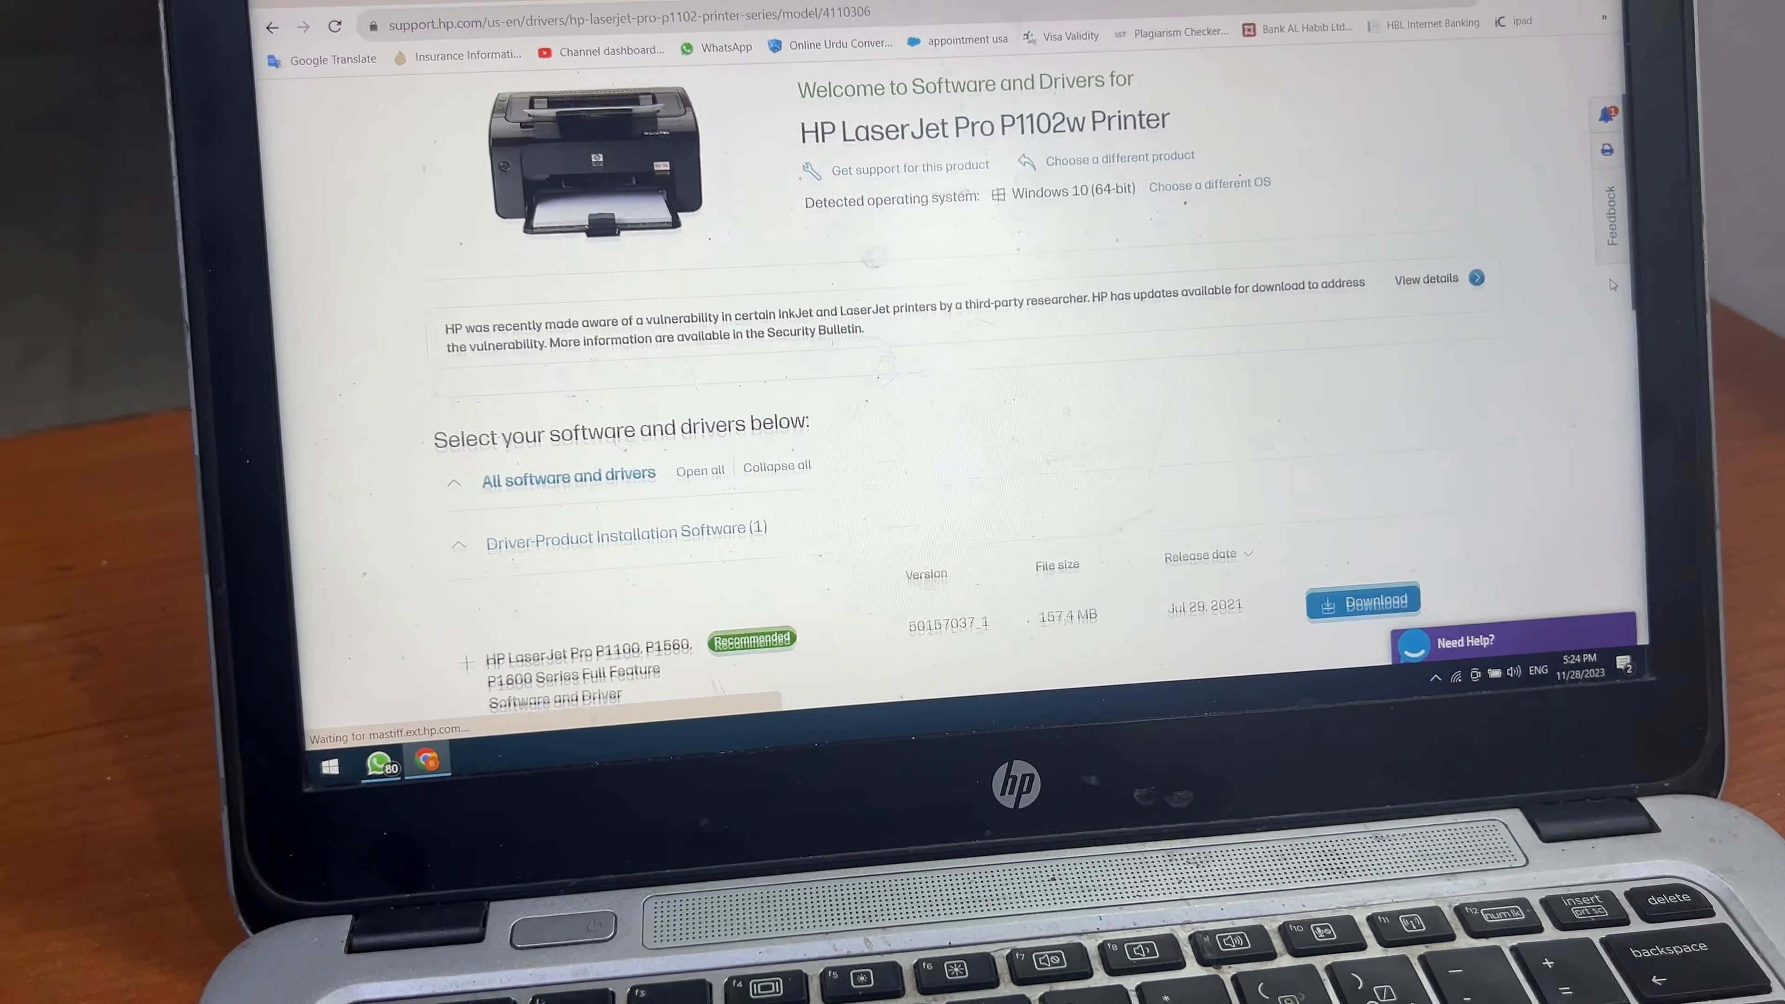
scroll(down, 3)
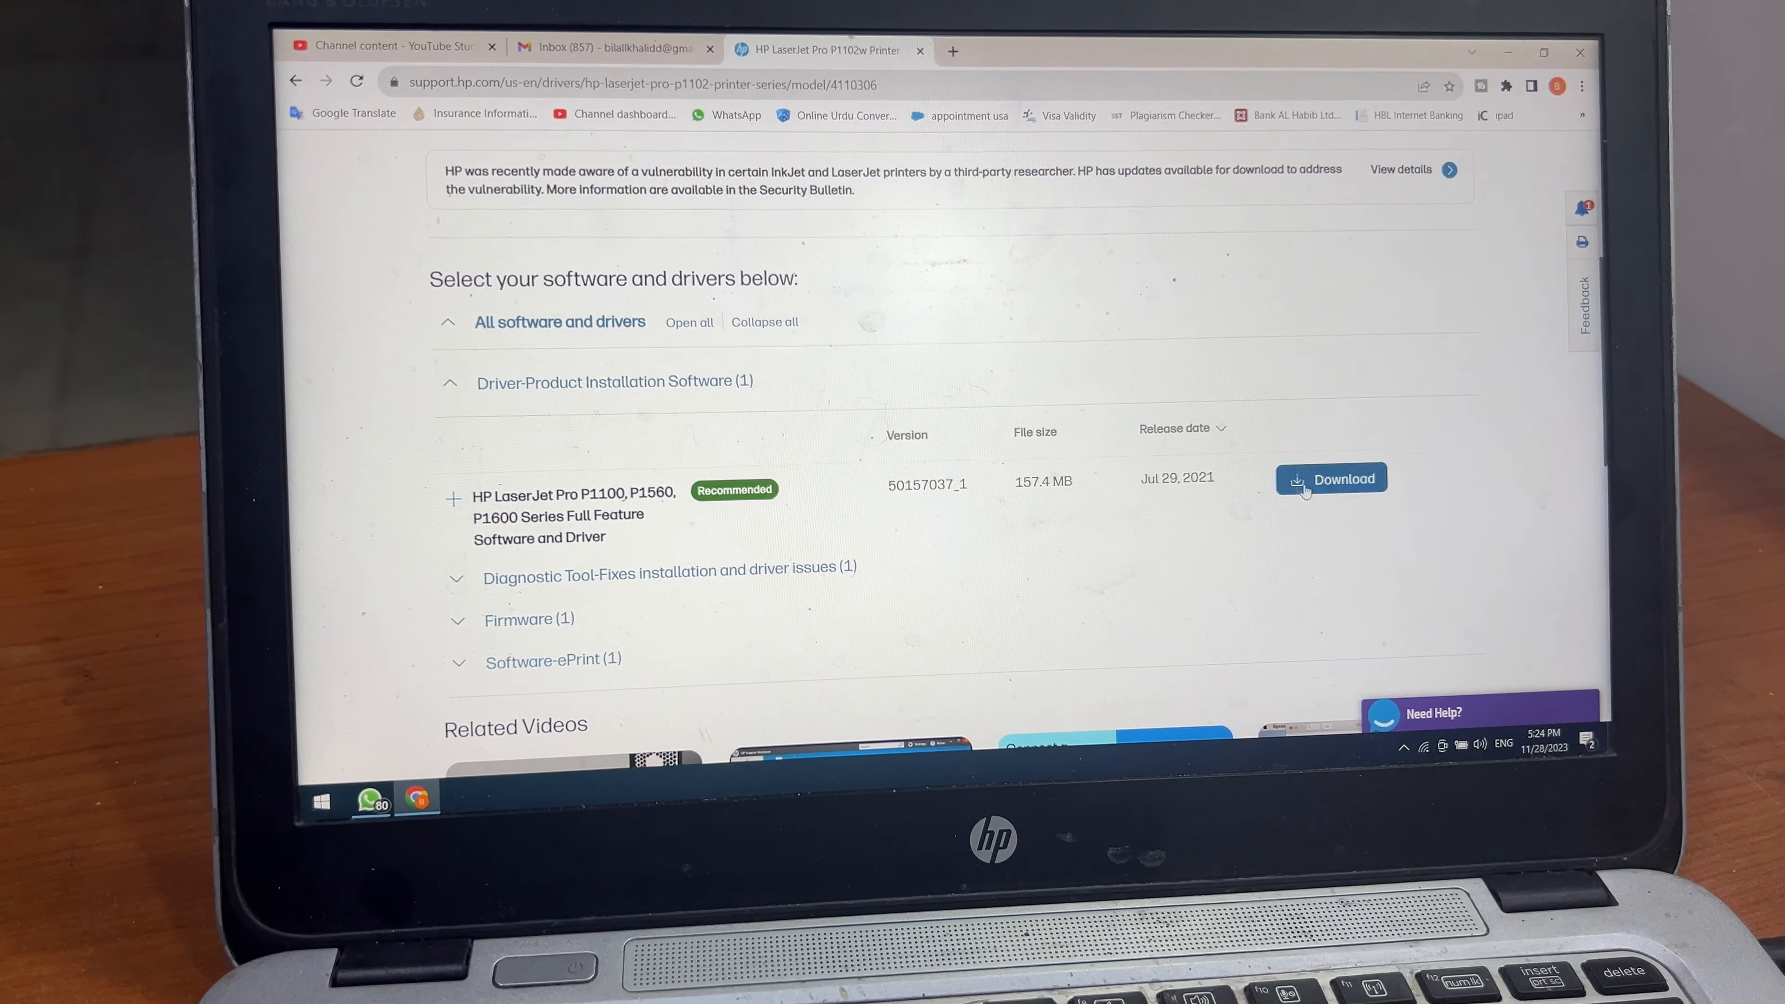
click(1329, 478)
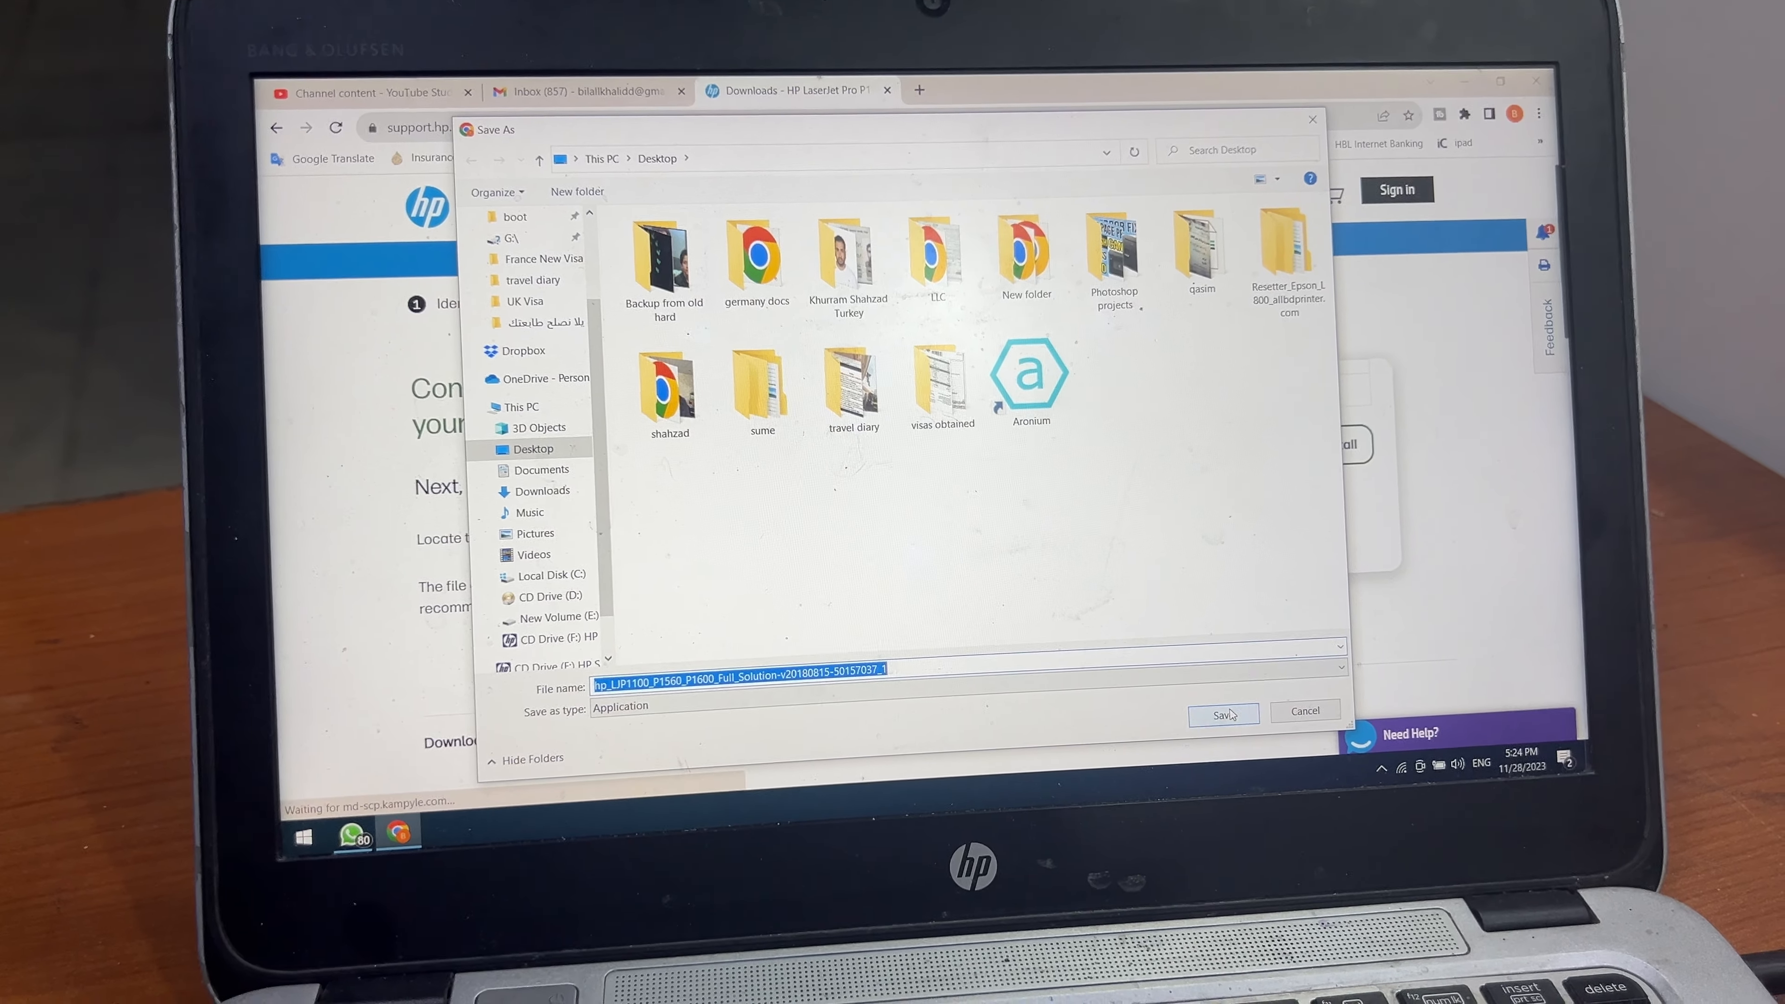
click(1223, 711)
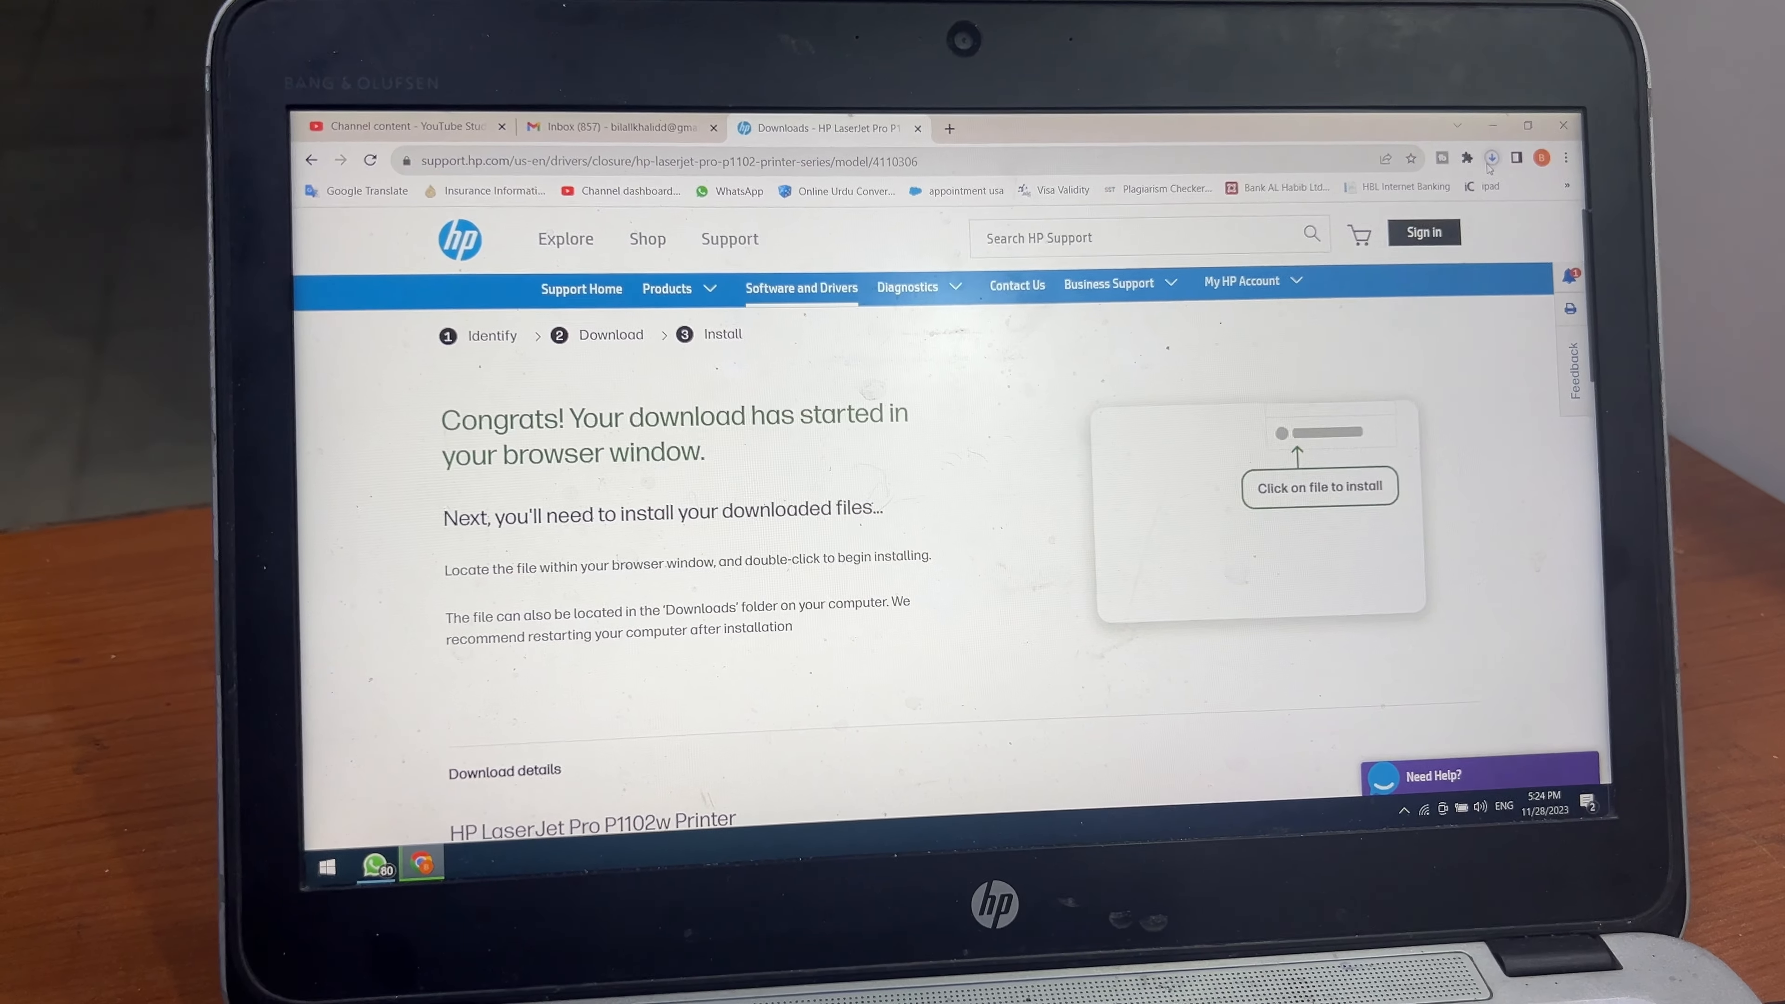
click(1491, 157)
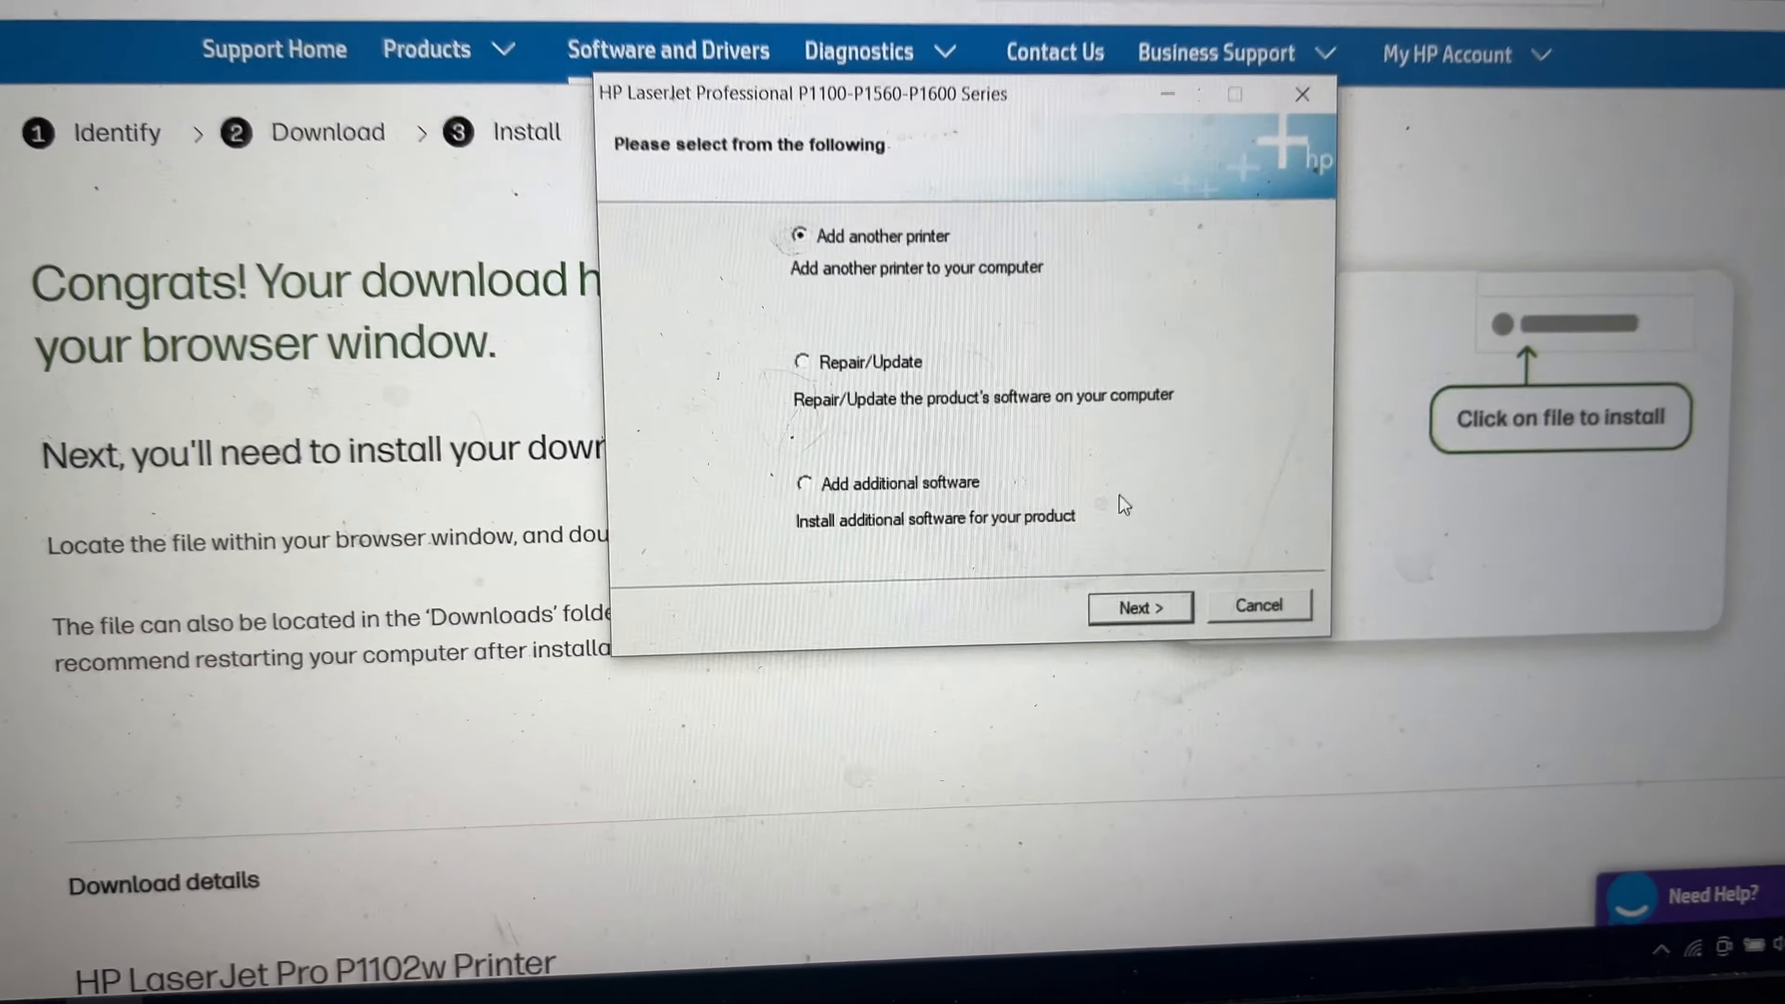
Add another printer and confirm the HP LaserJet Professional P1100w Series model.
click(1140, 608)
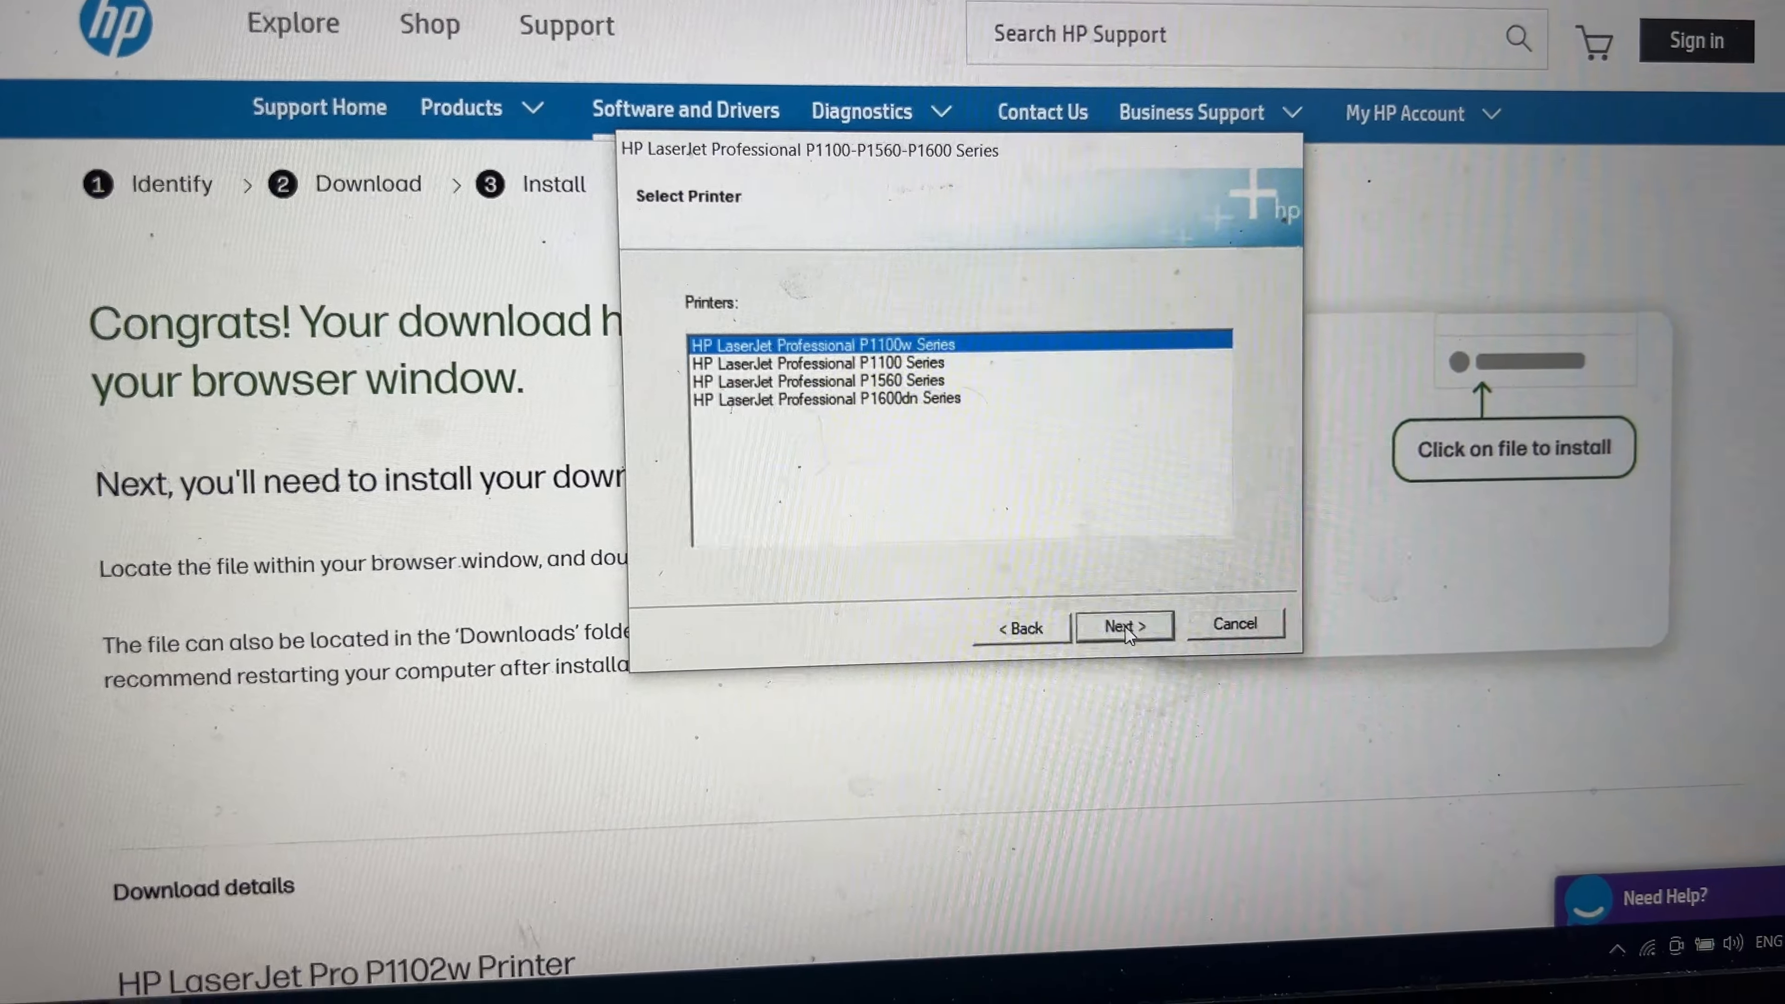
click(1123, 626)
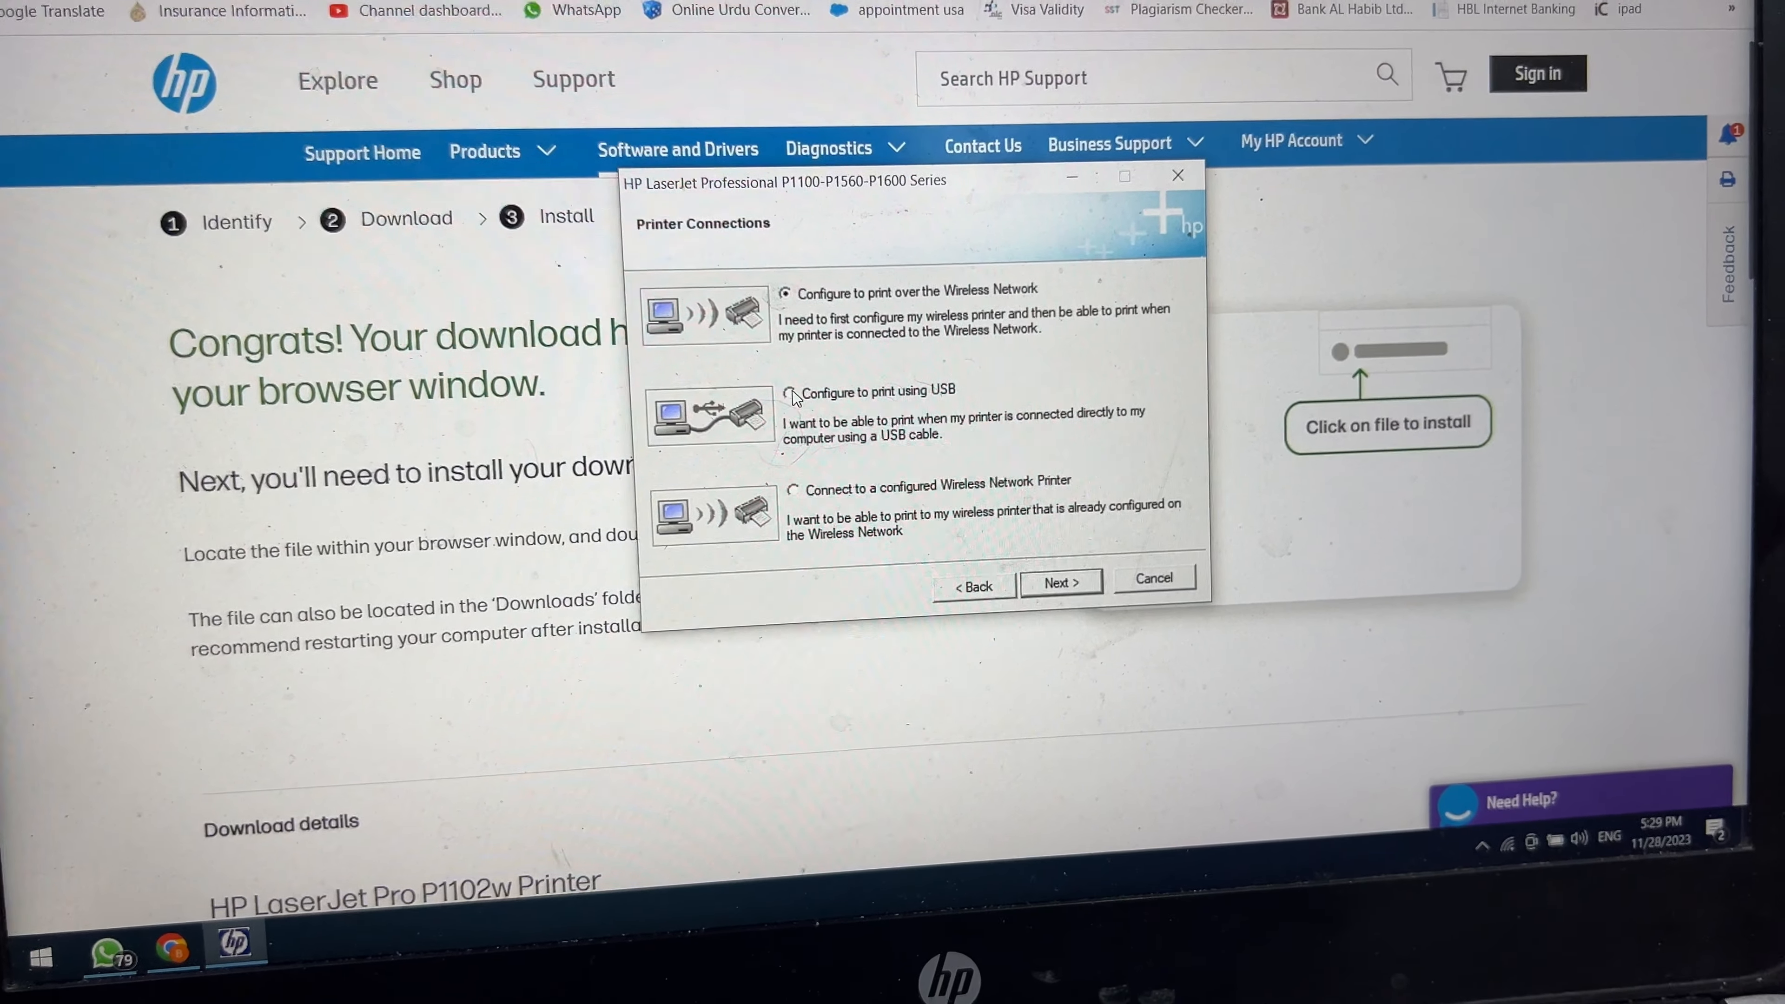
Choose 'Configure to print using USB' and continue to finish installing the software.
click(770, 415)
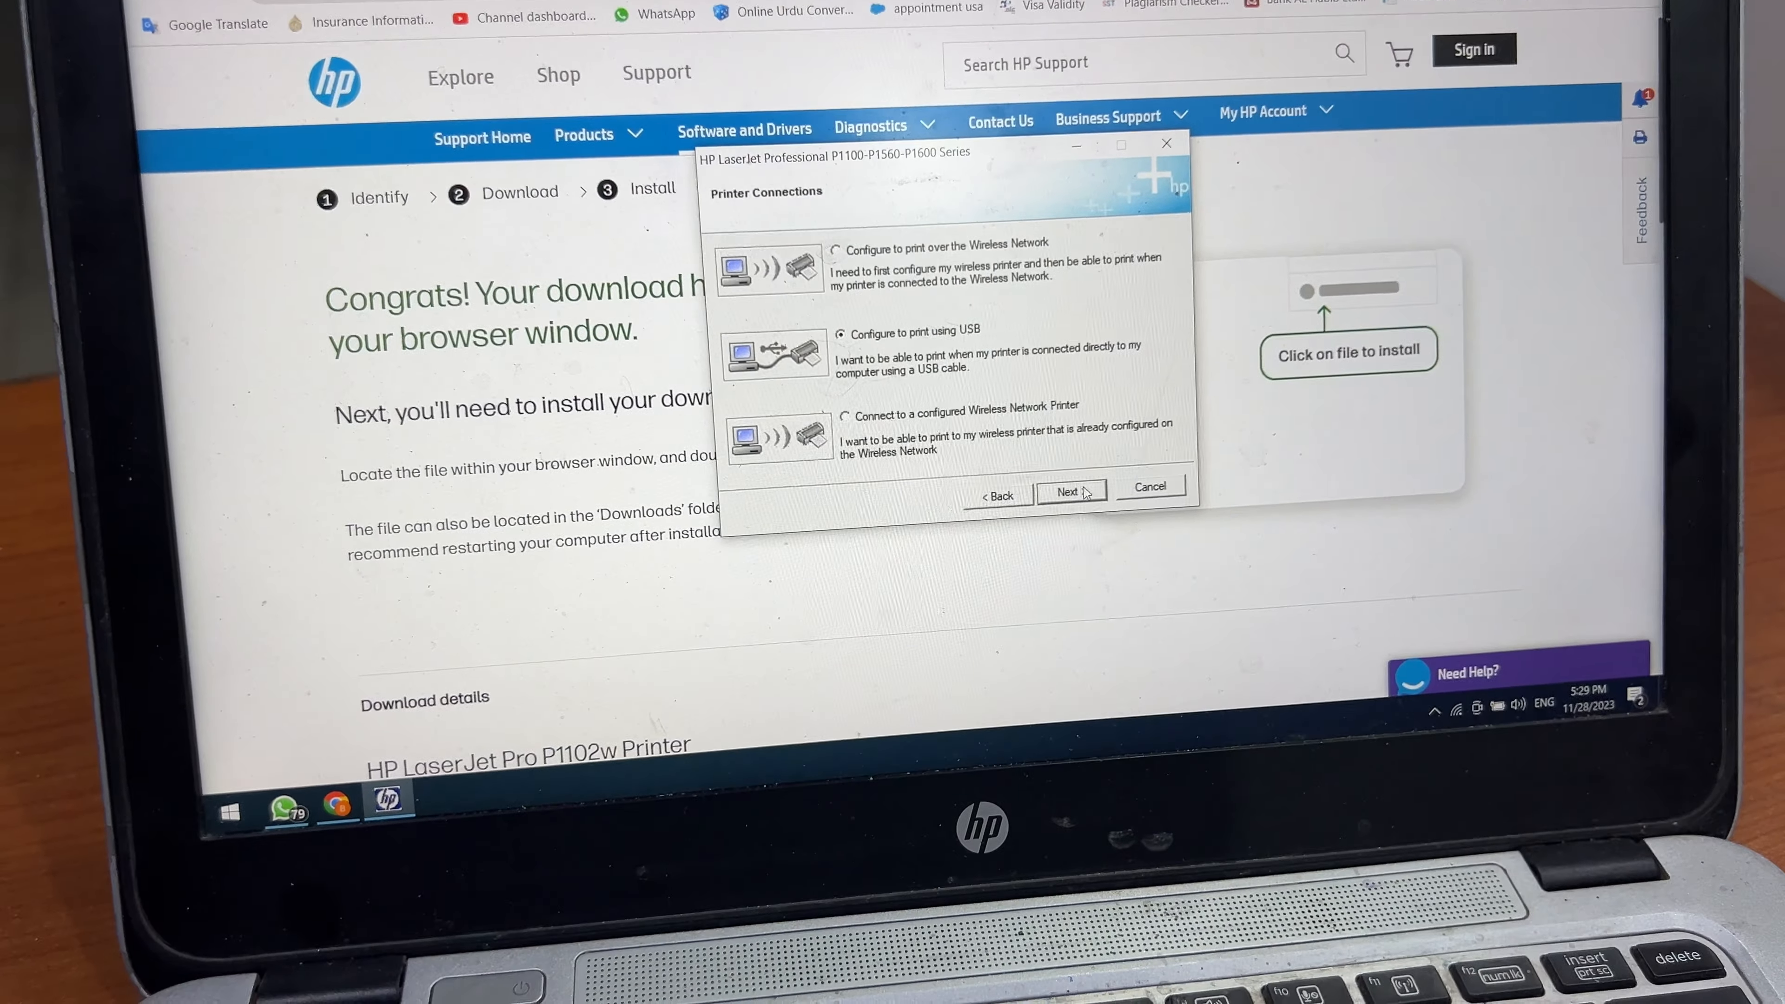
click(1068, 491)
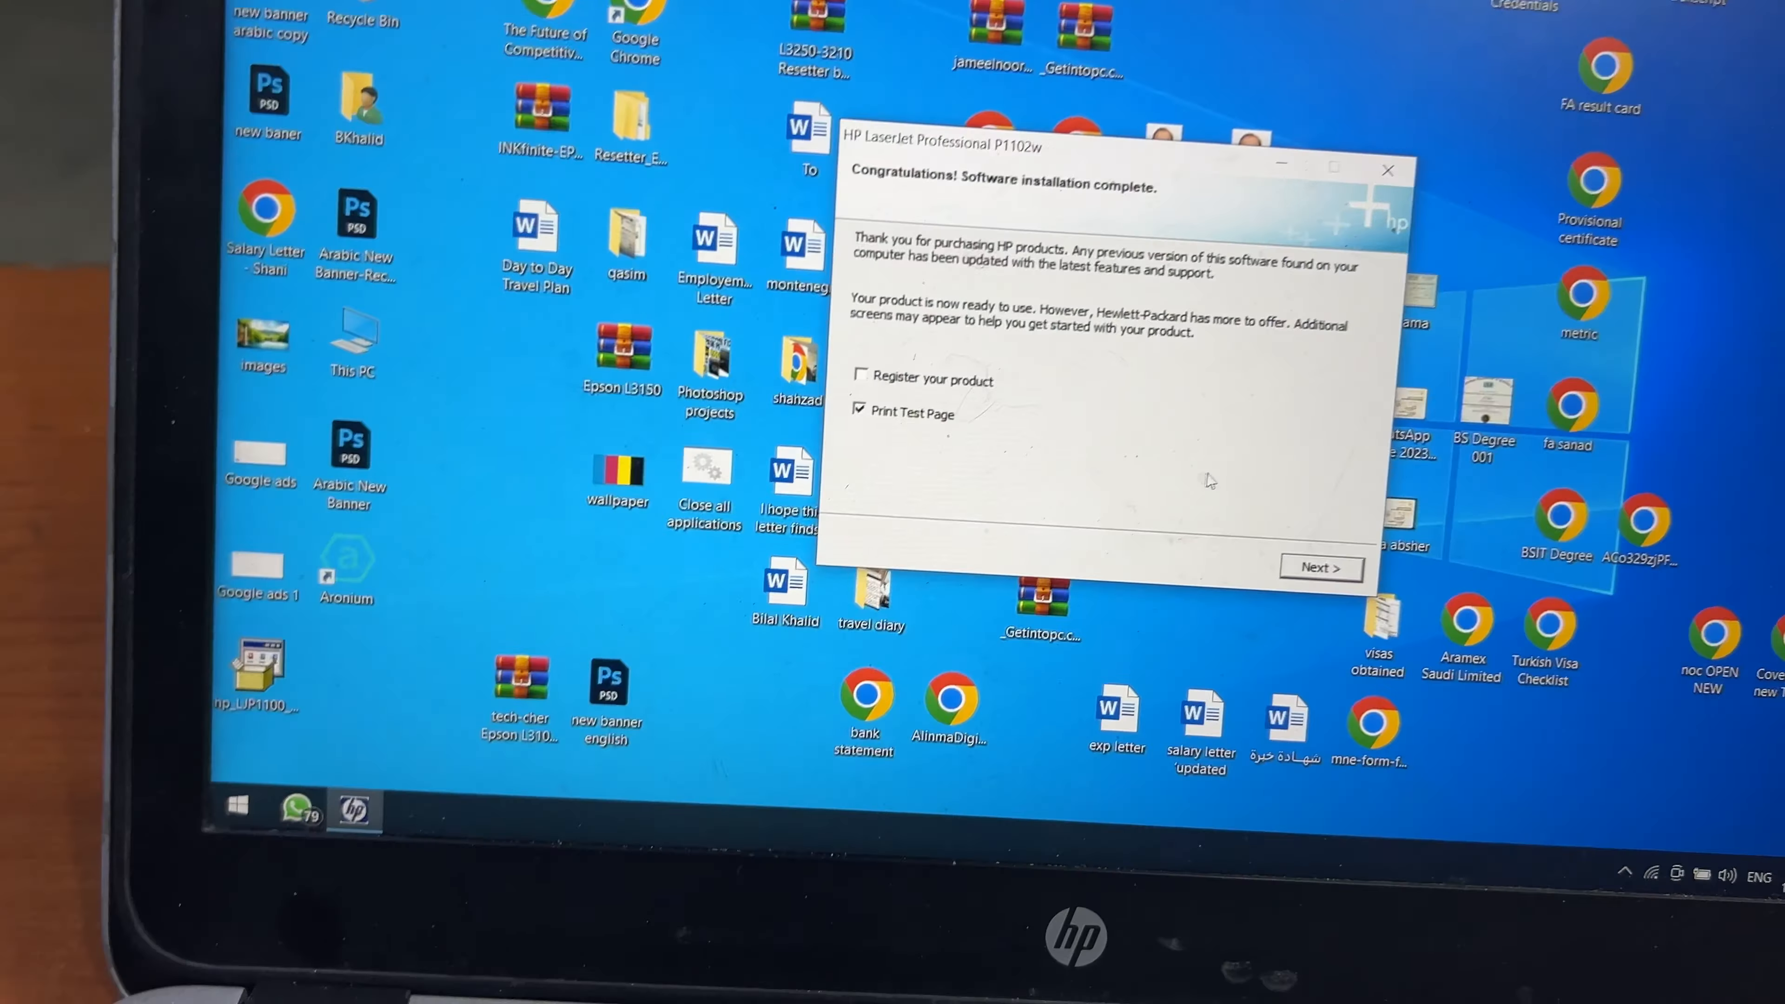
Skip the test page and finish the completed installer.
click(859, 411)
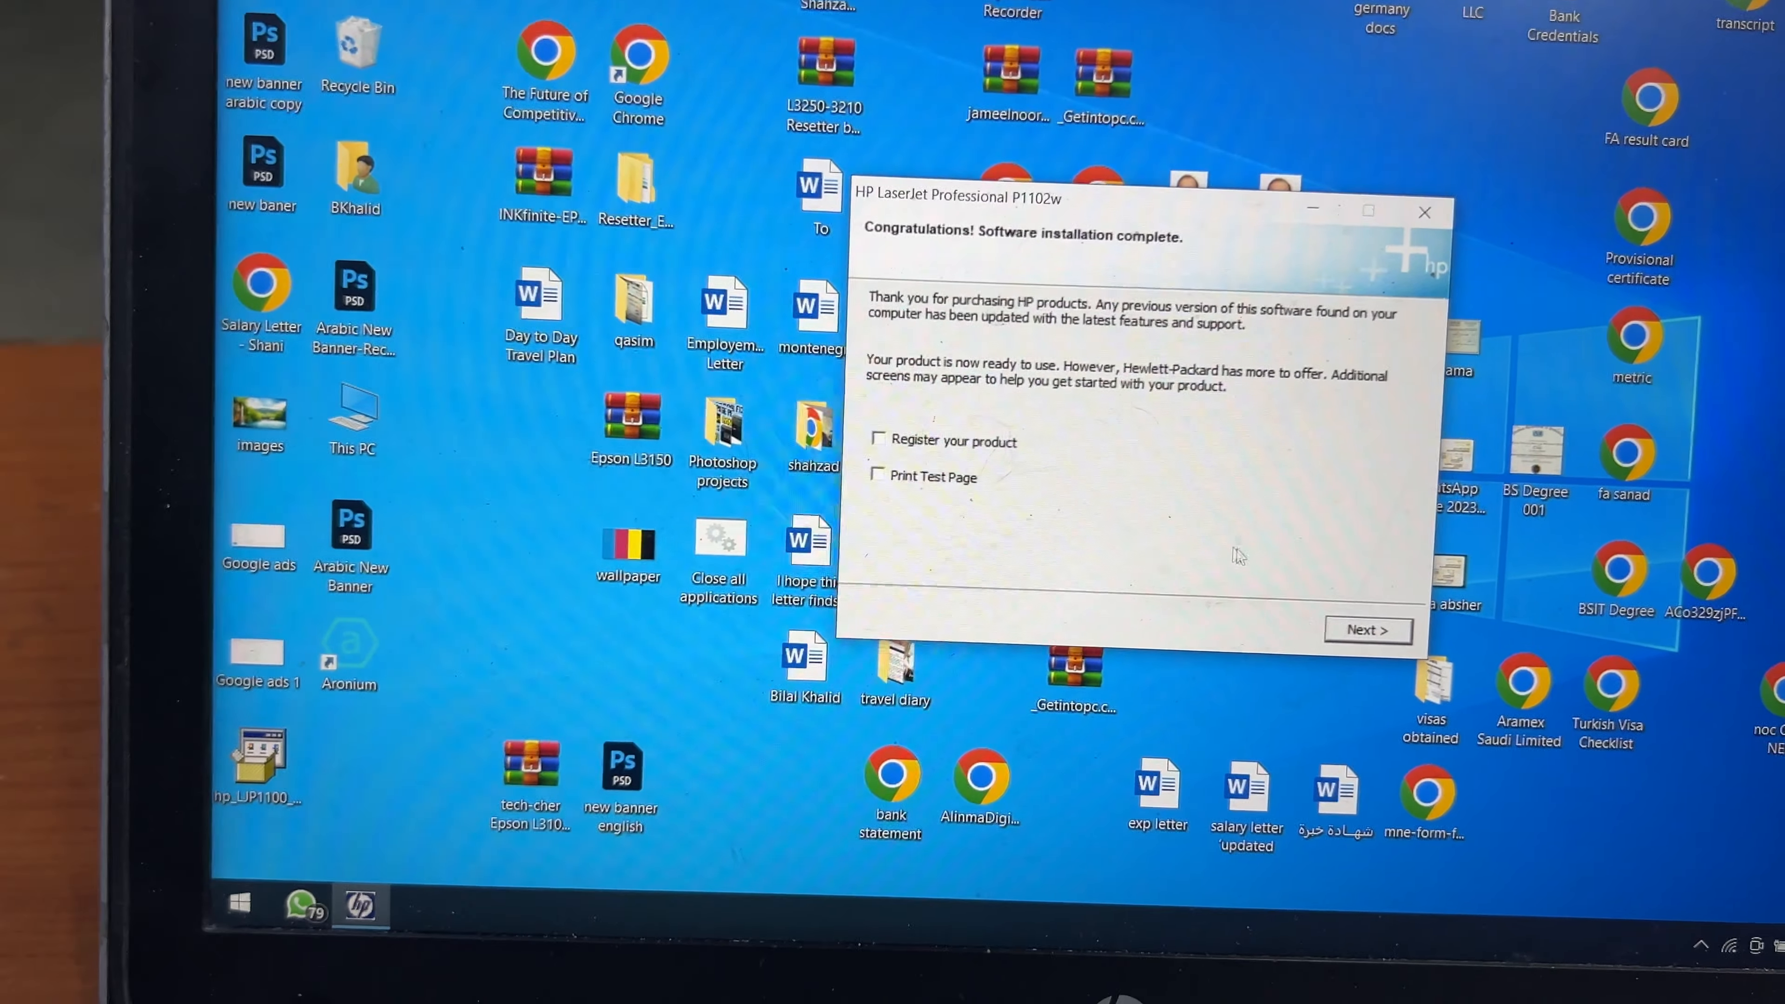
click(1366, 630)
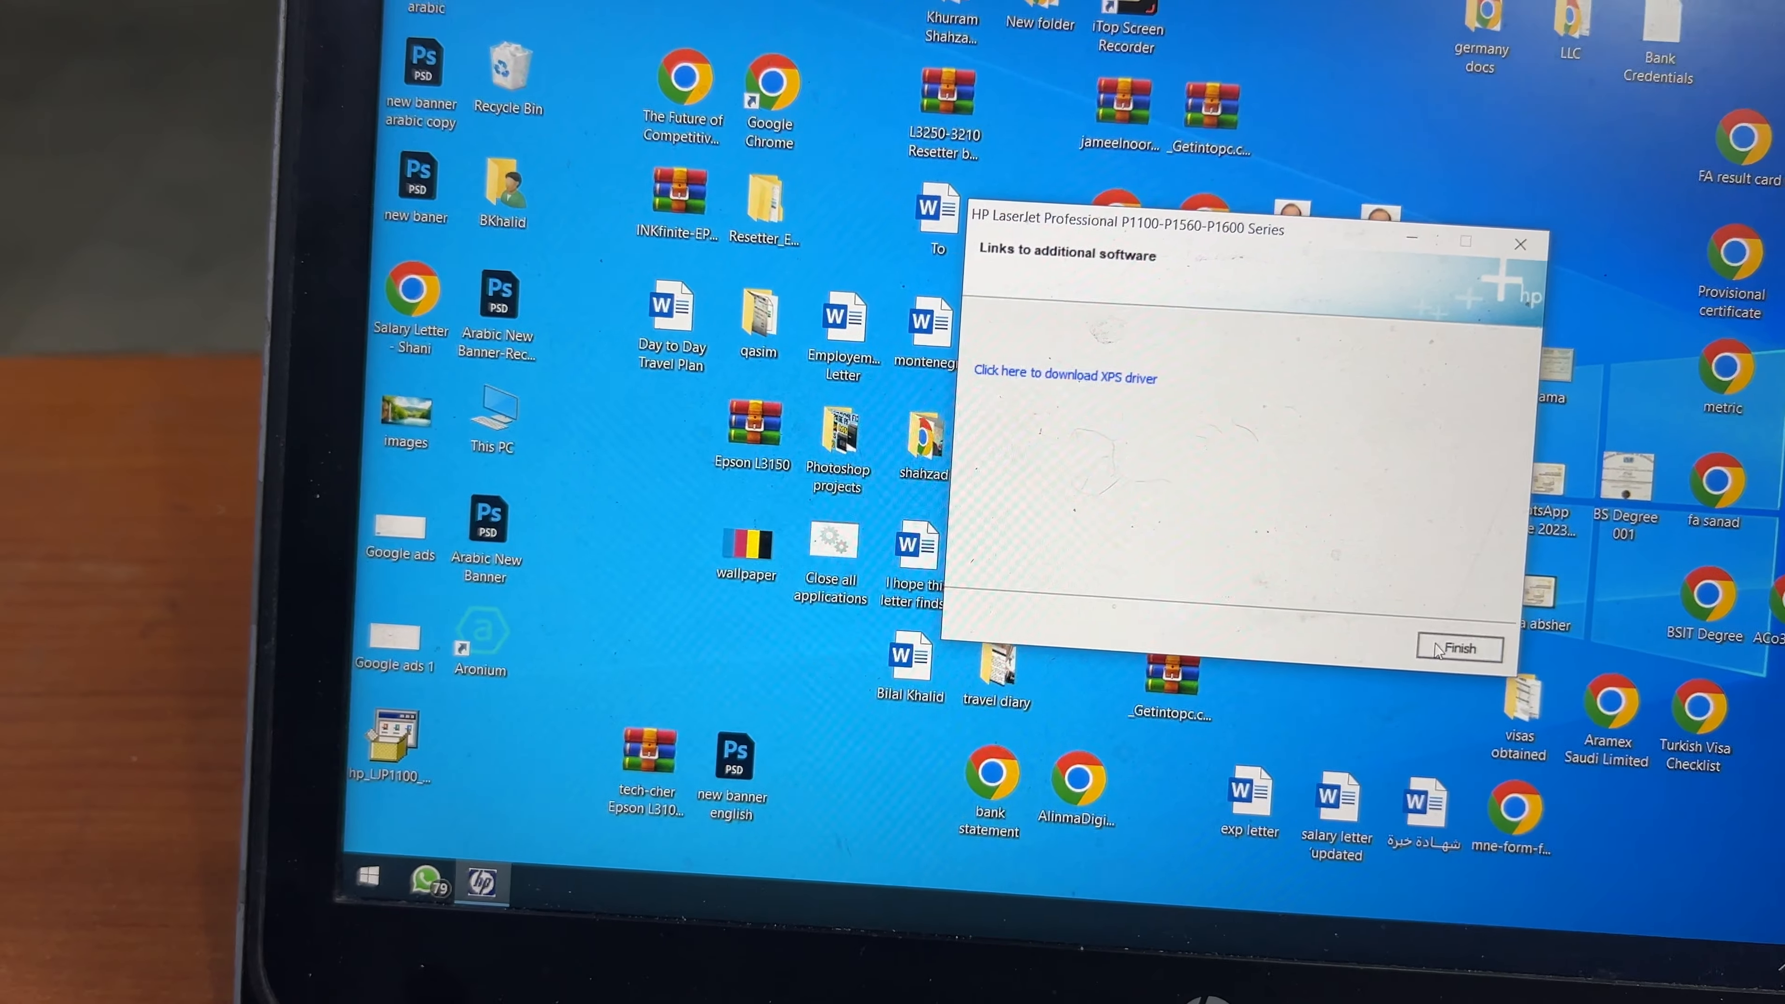
click(1459, 648)
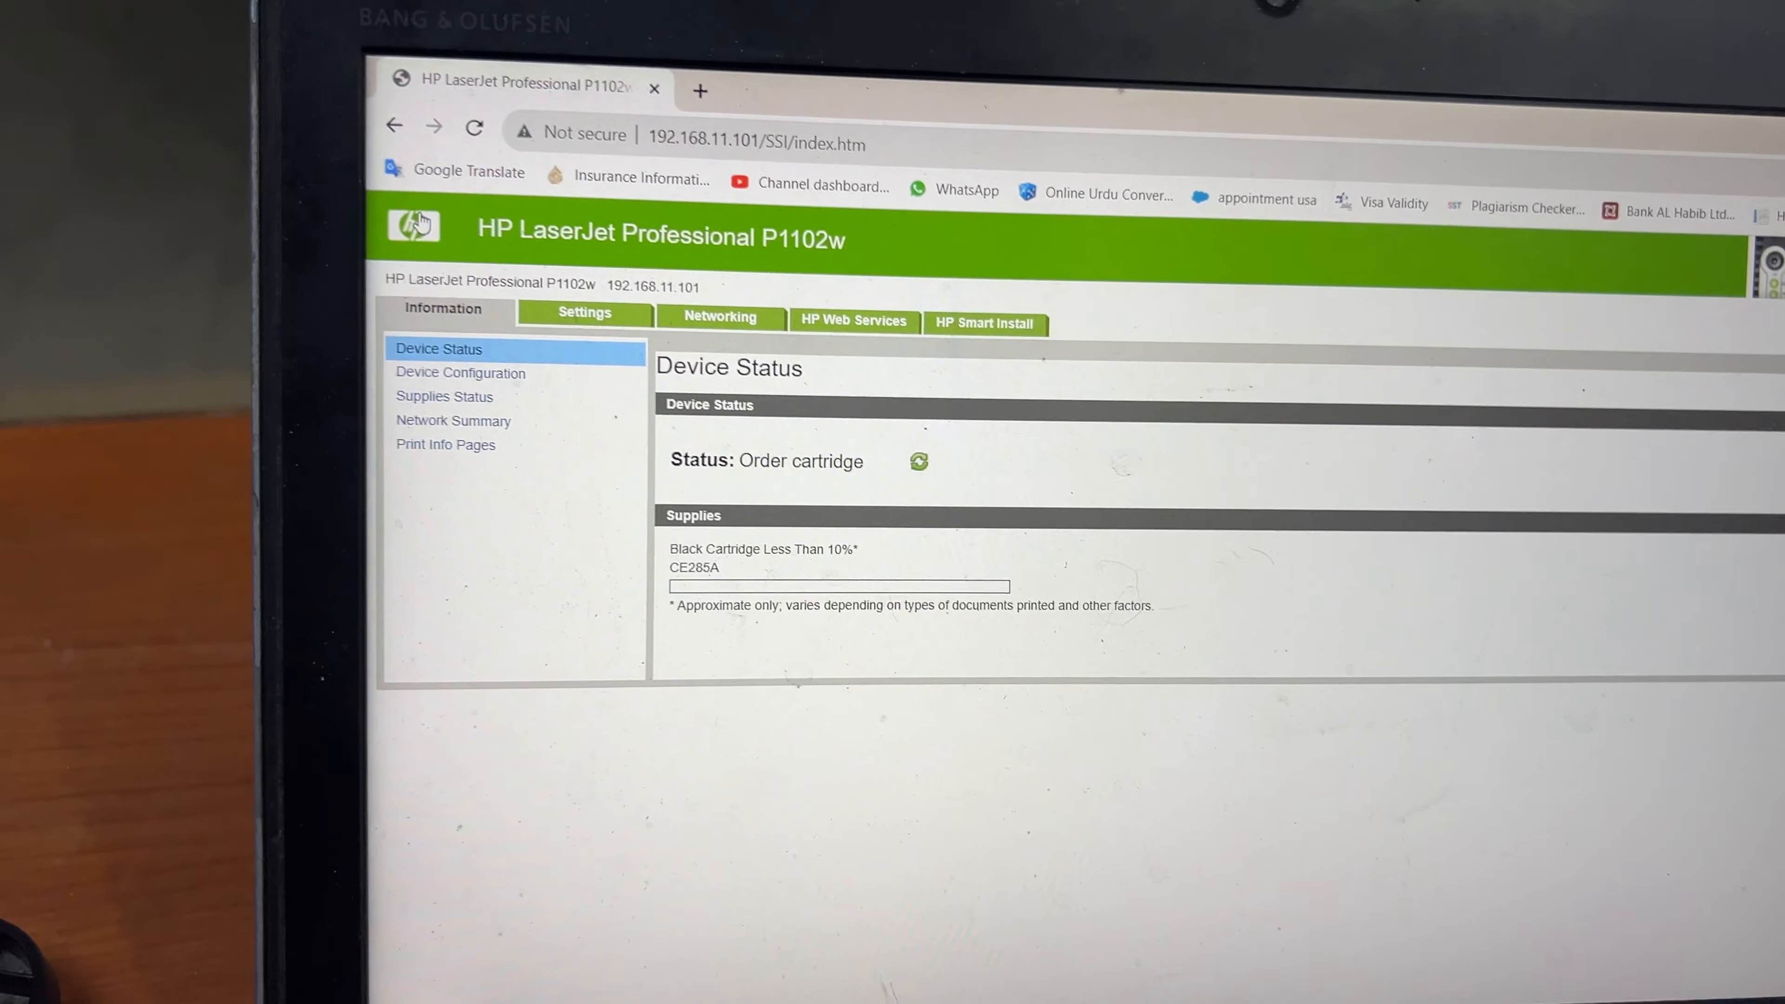
Go to Settings then Networking to show the printer's IPv4 configuration.
click(584, 313)
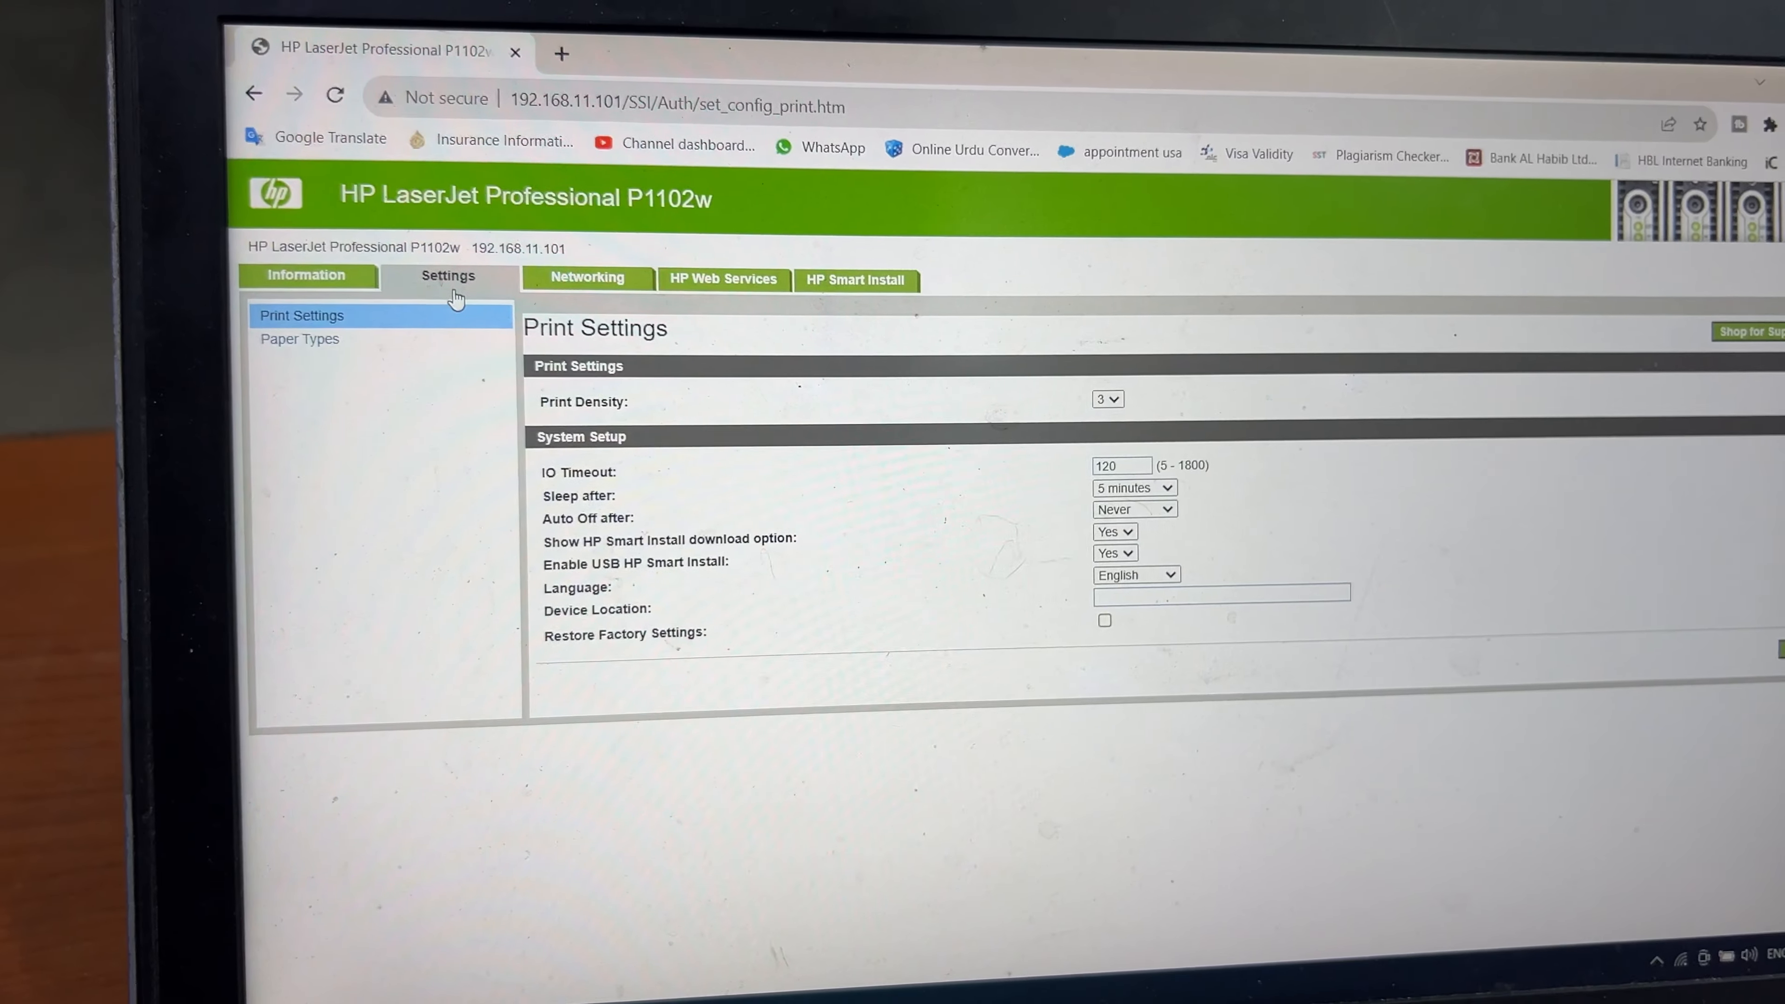
click(587, 279)
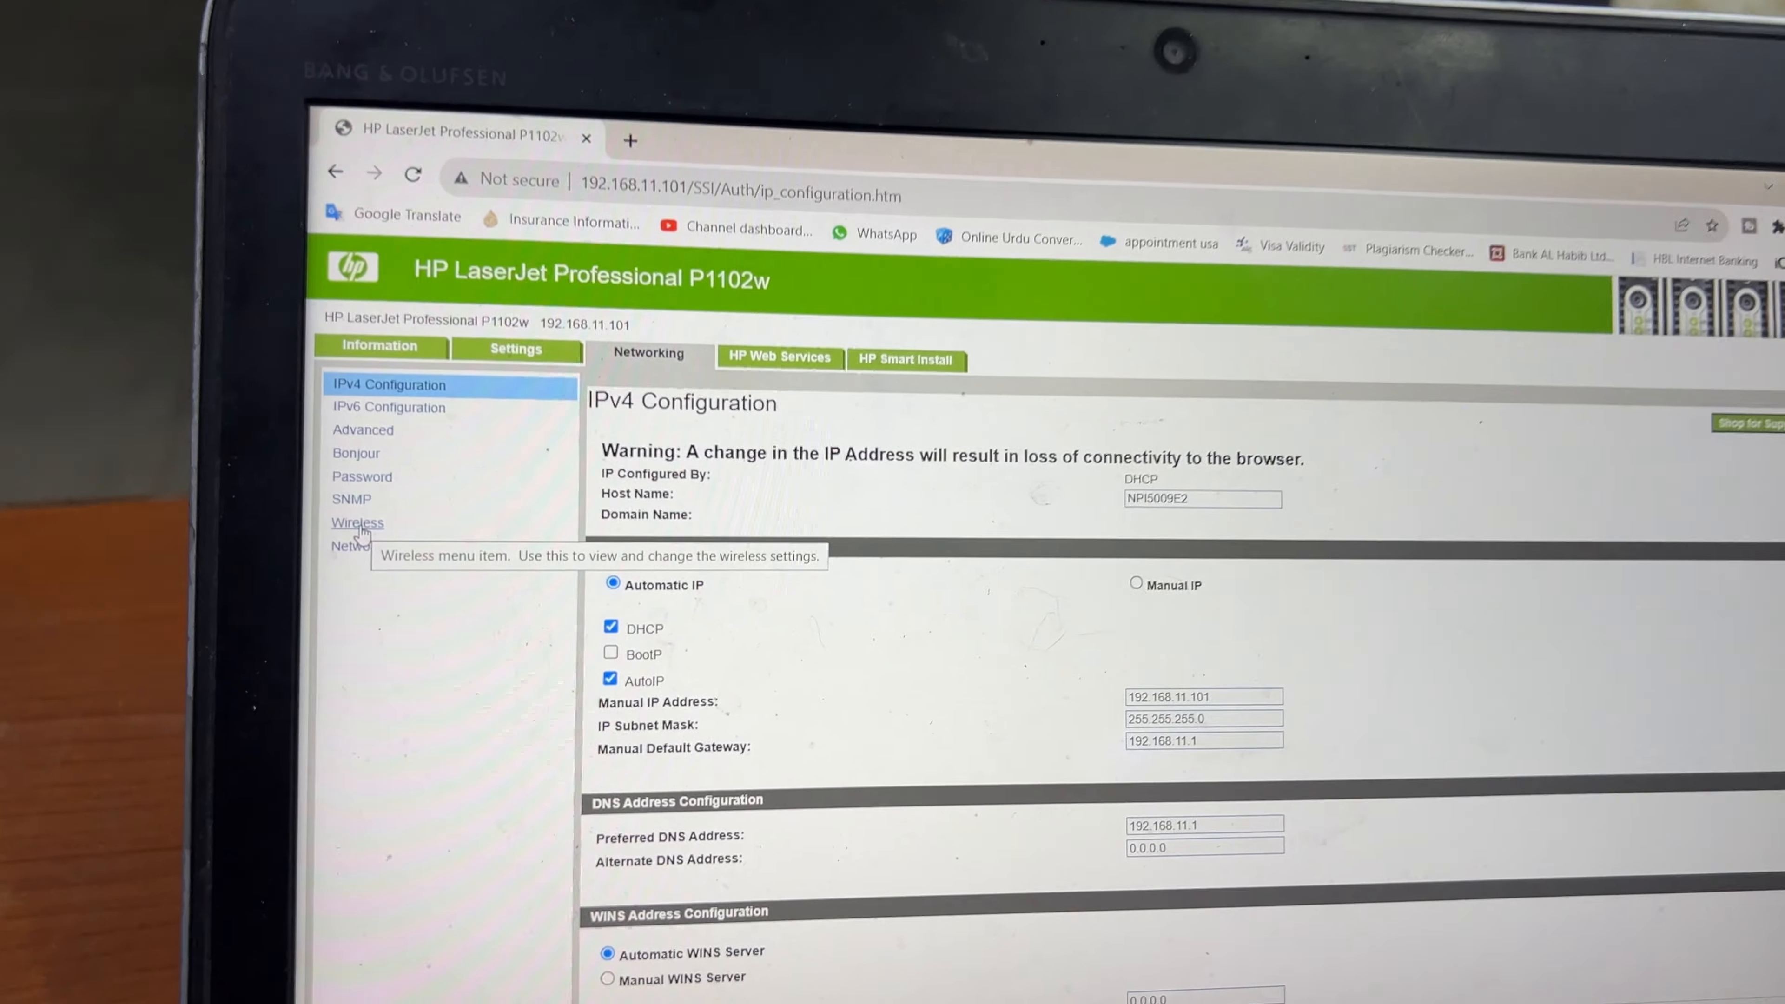
On the Wireless page keep Ad Hoc mode, set security to Open System and apply.
click(356, 522)
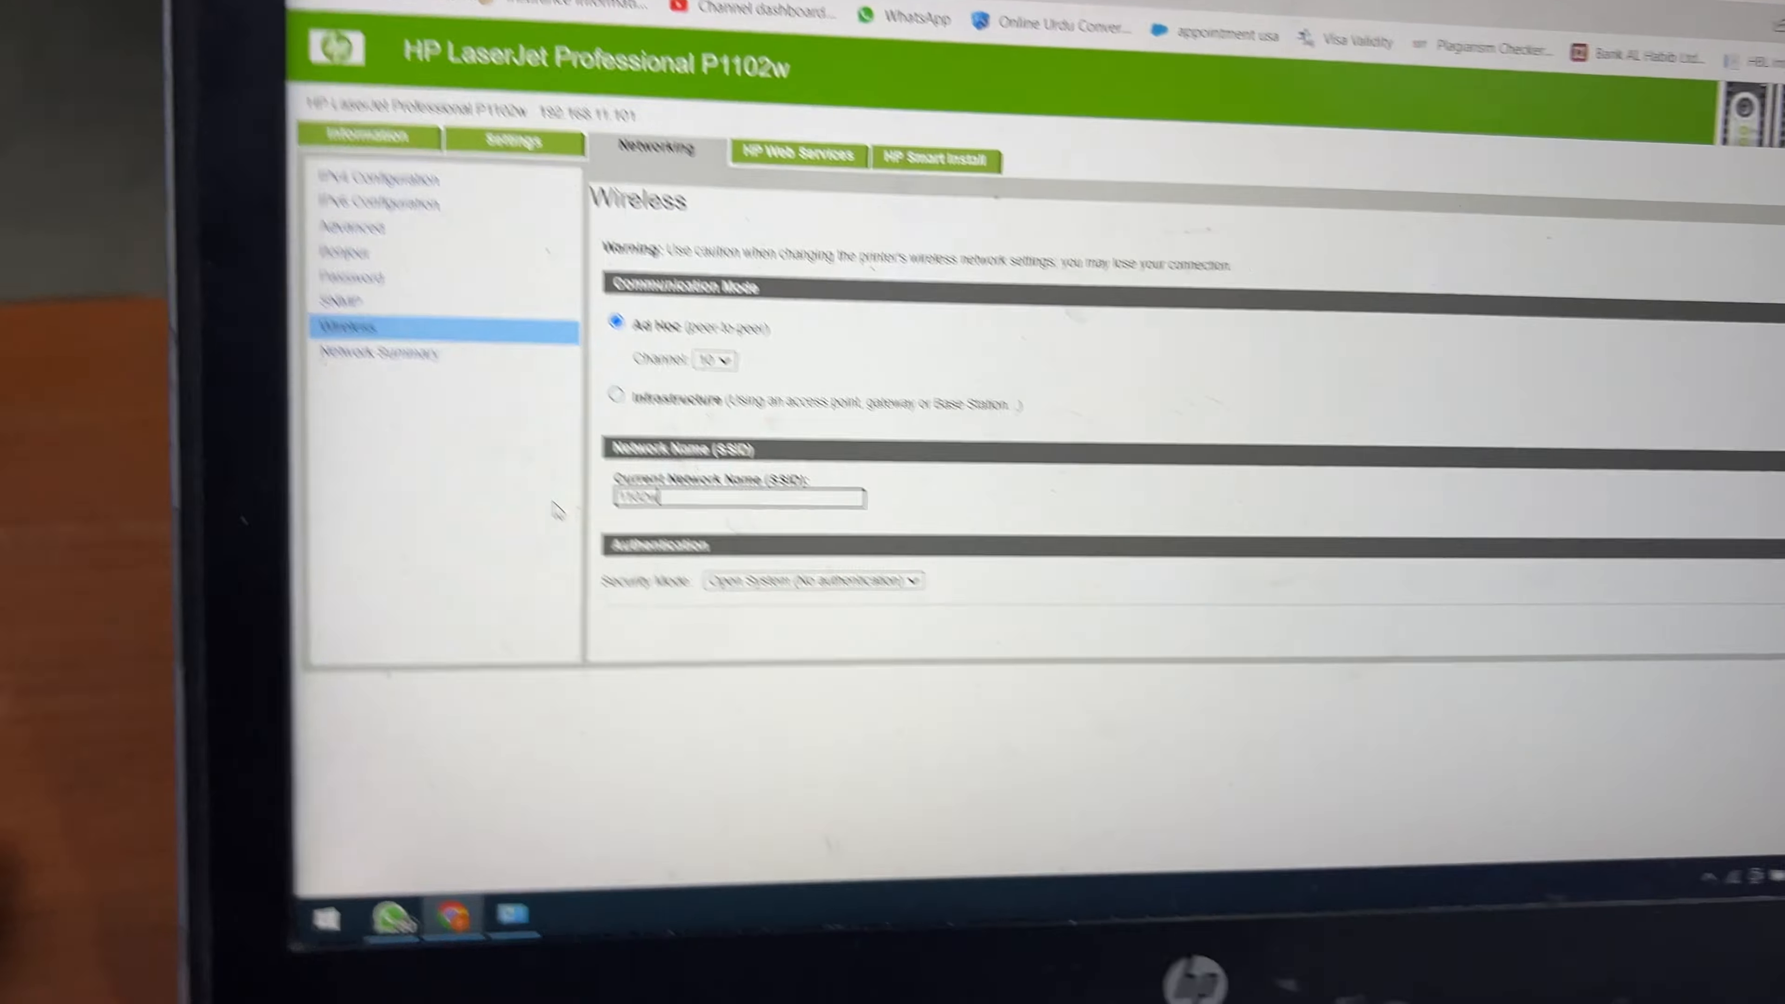
click(811, 580)
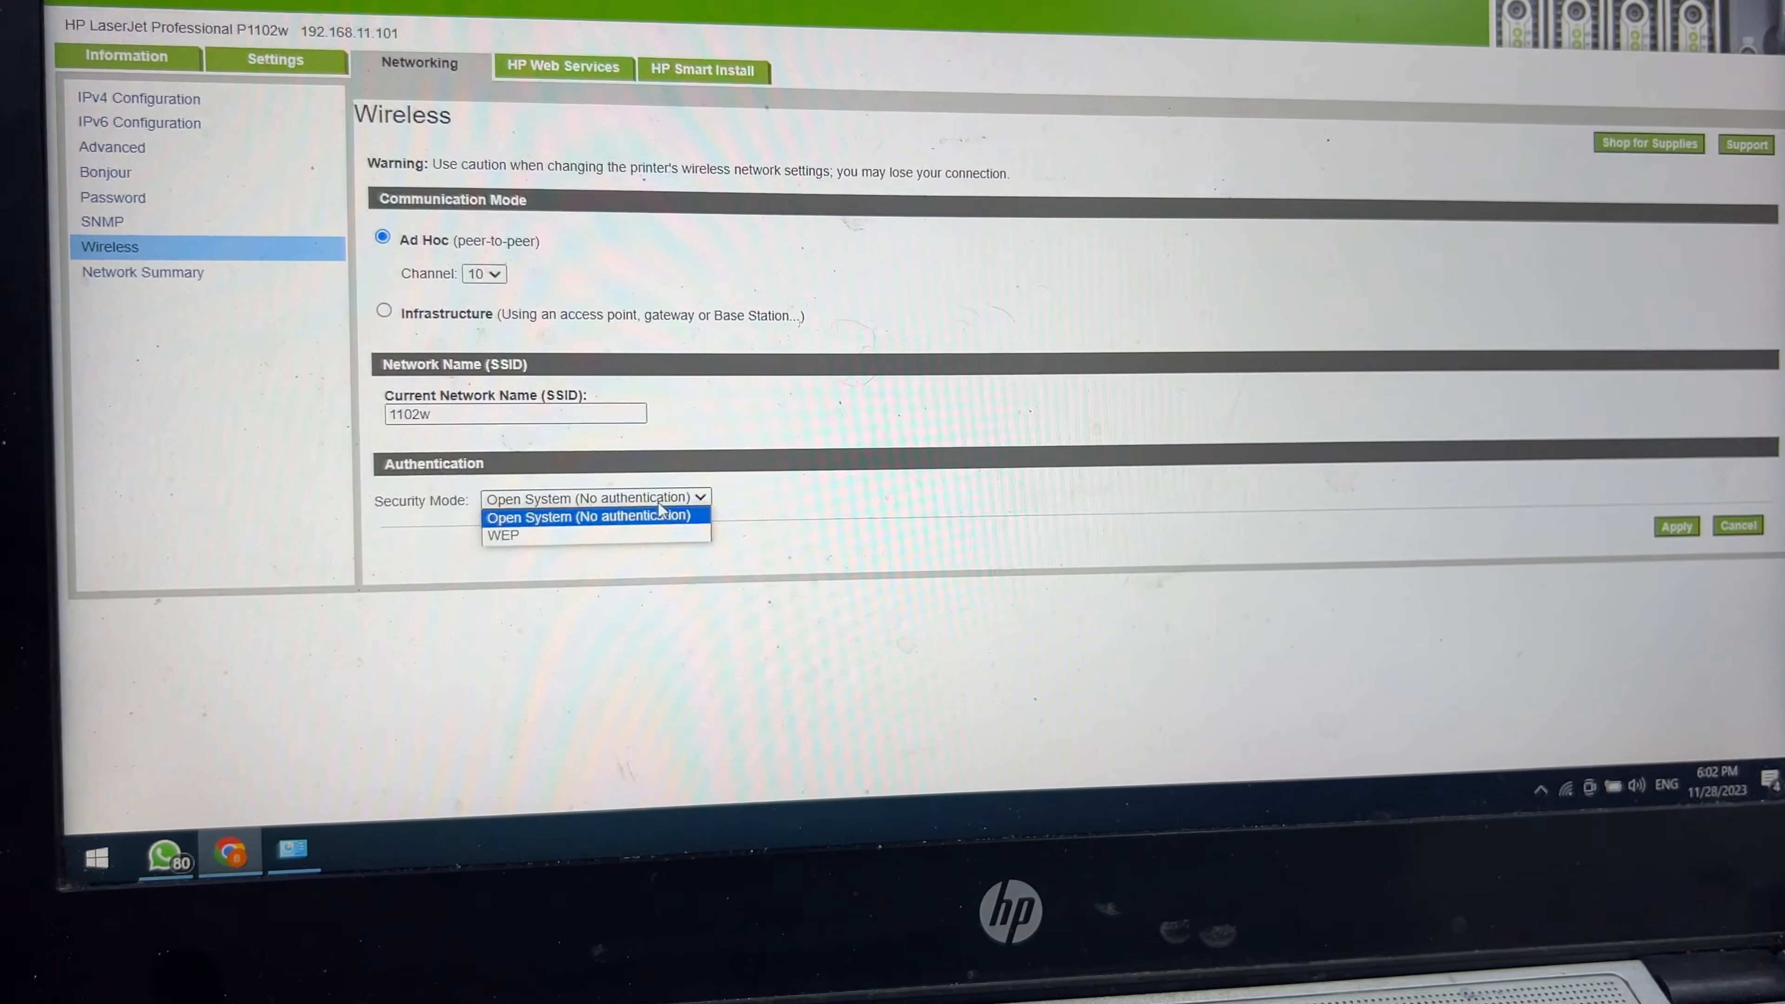
click(590, 517)
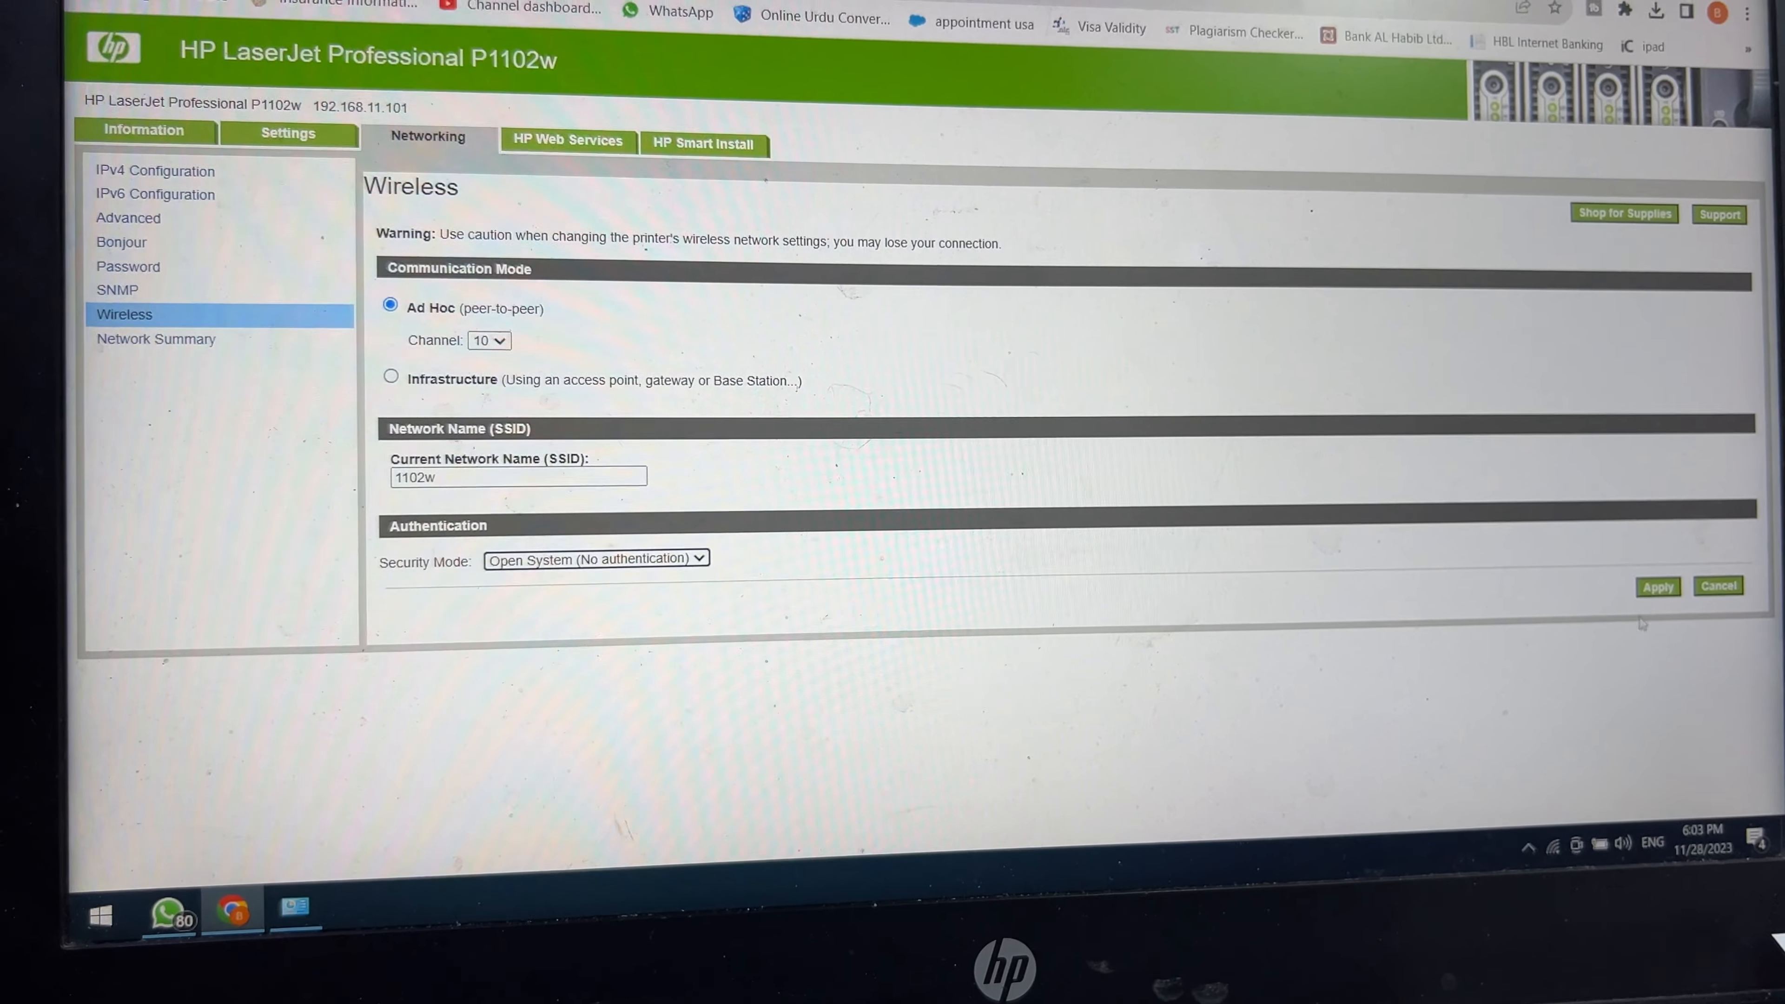
click(1658, 587)
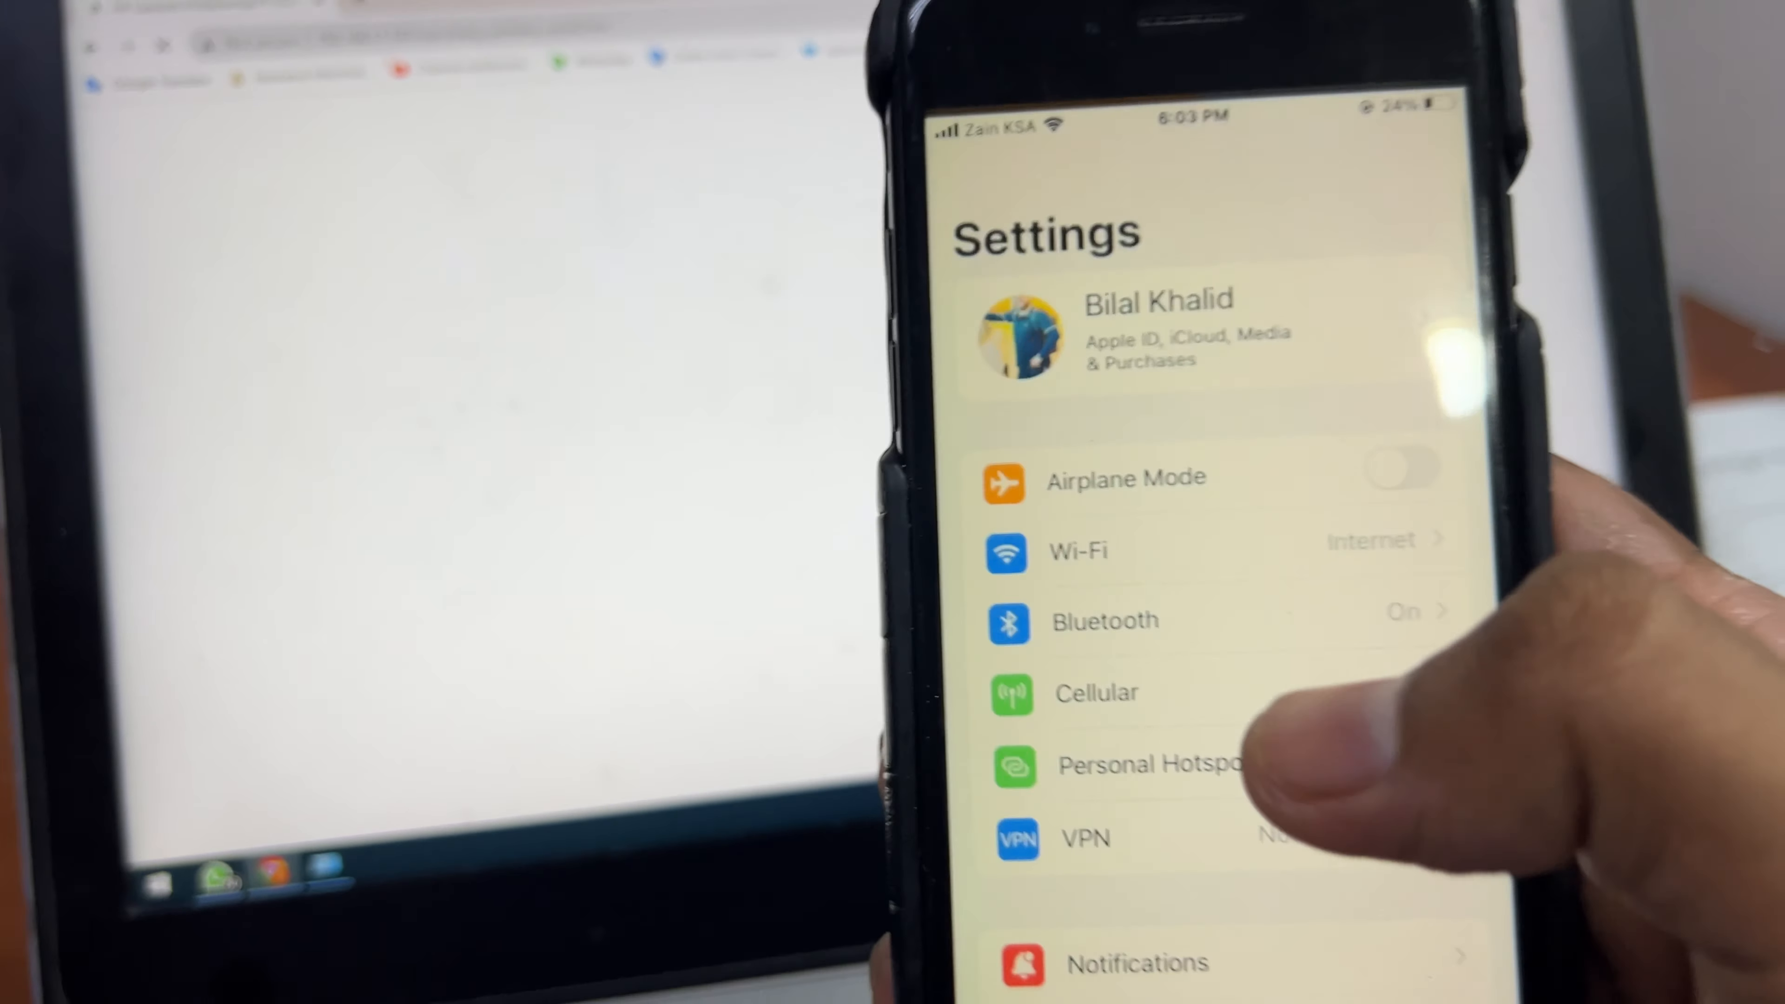
Join the phone to the 1102w Wi-Fi network, accepting the no-internet warning.
click(1076, 551)
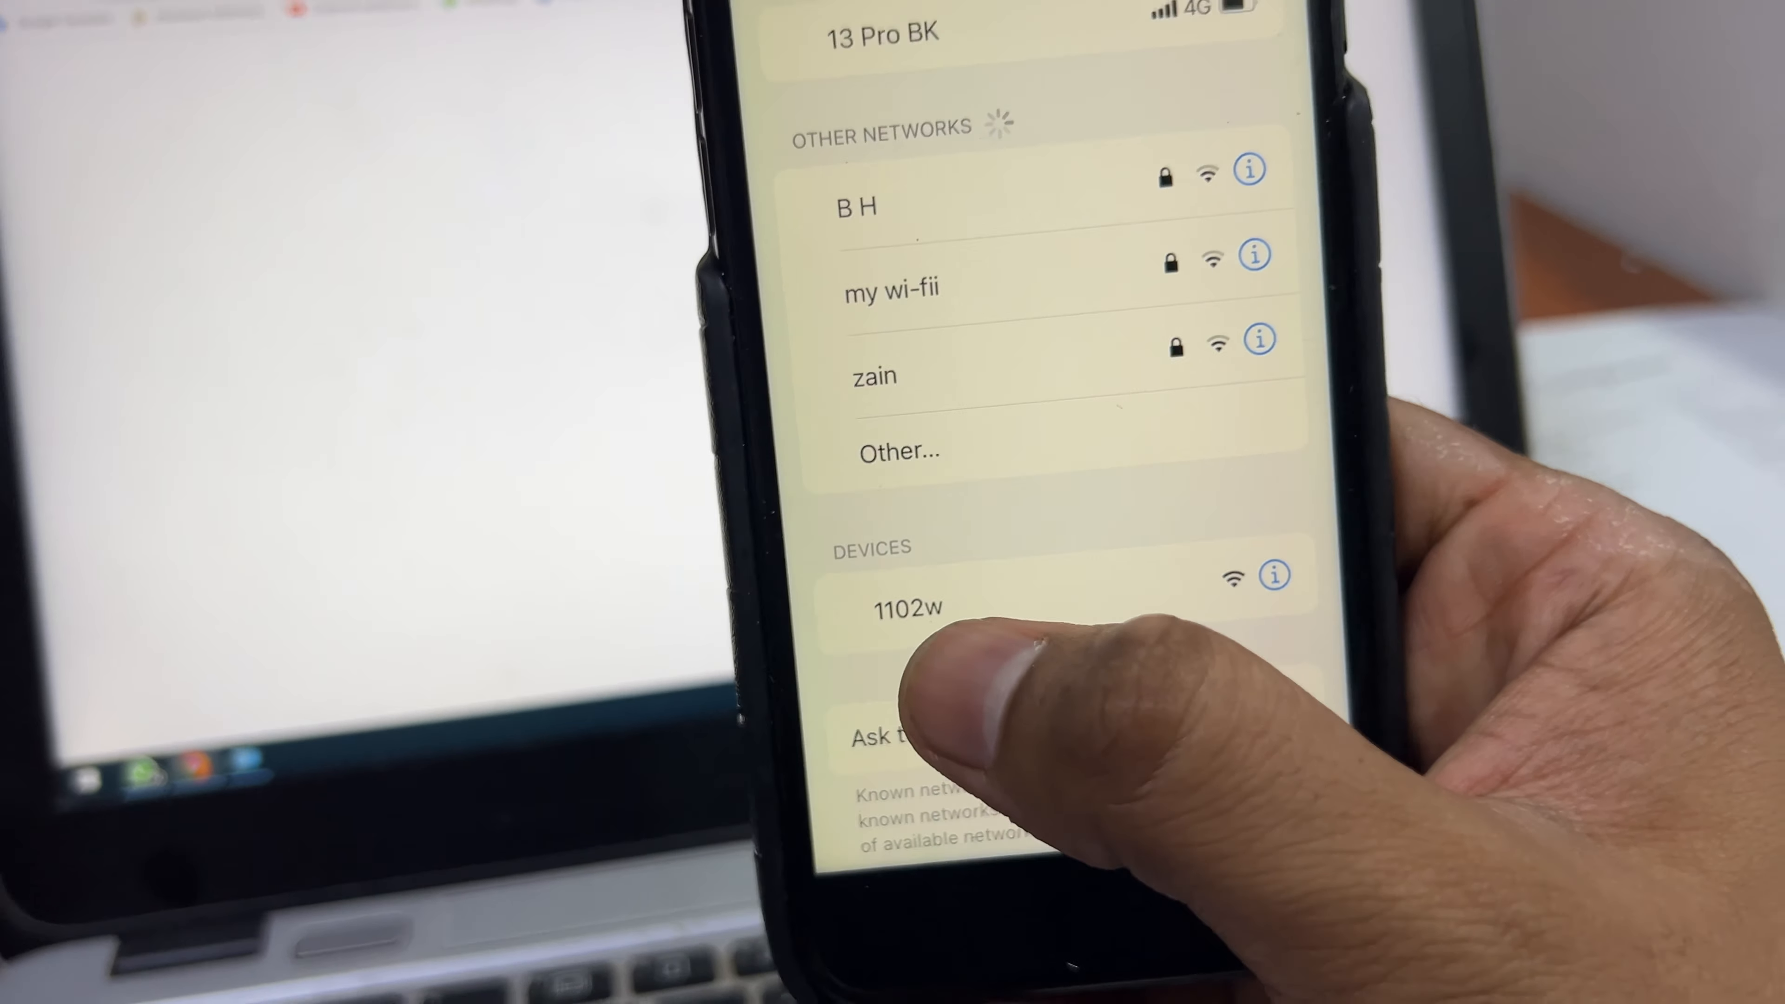
click(908, 607)
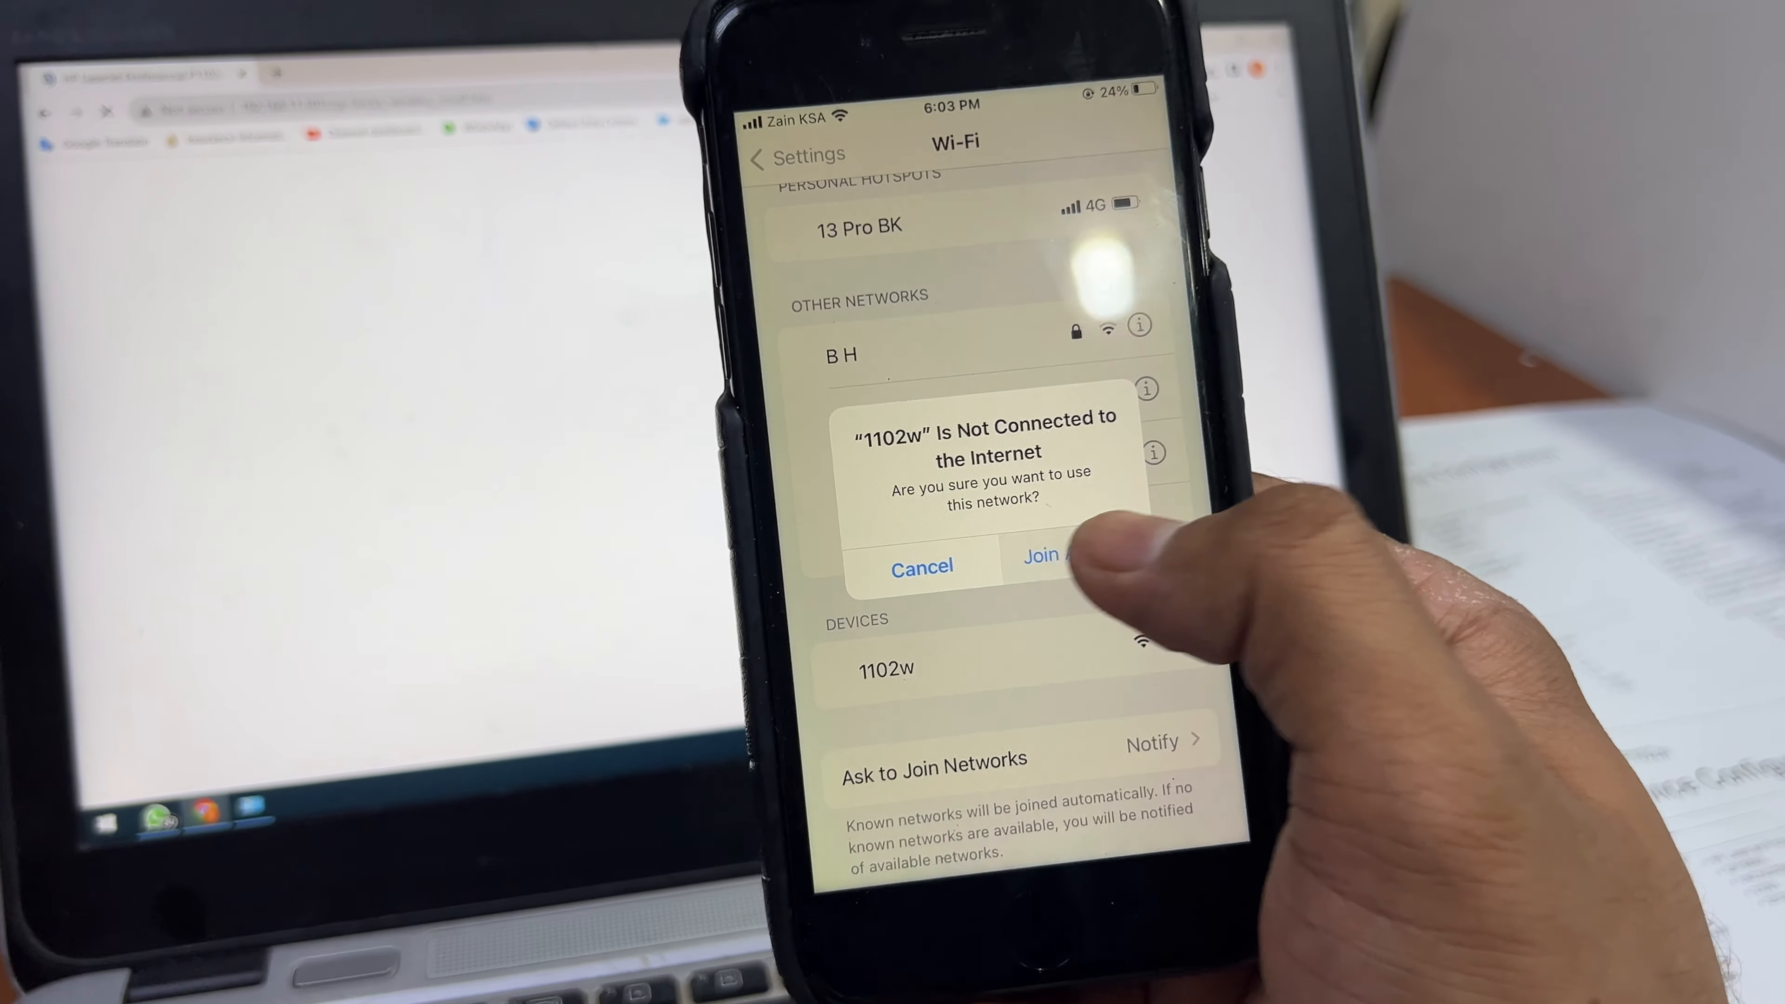
click(1042, 557)
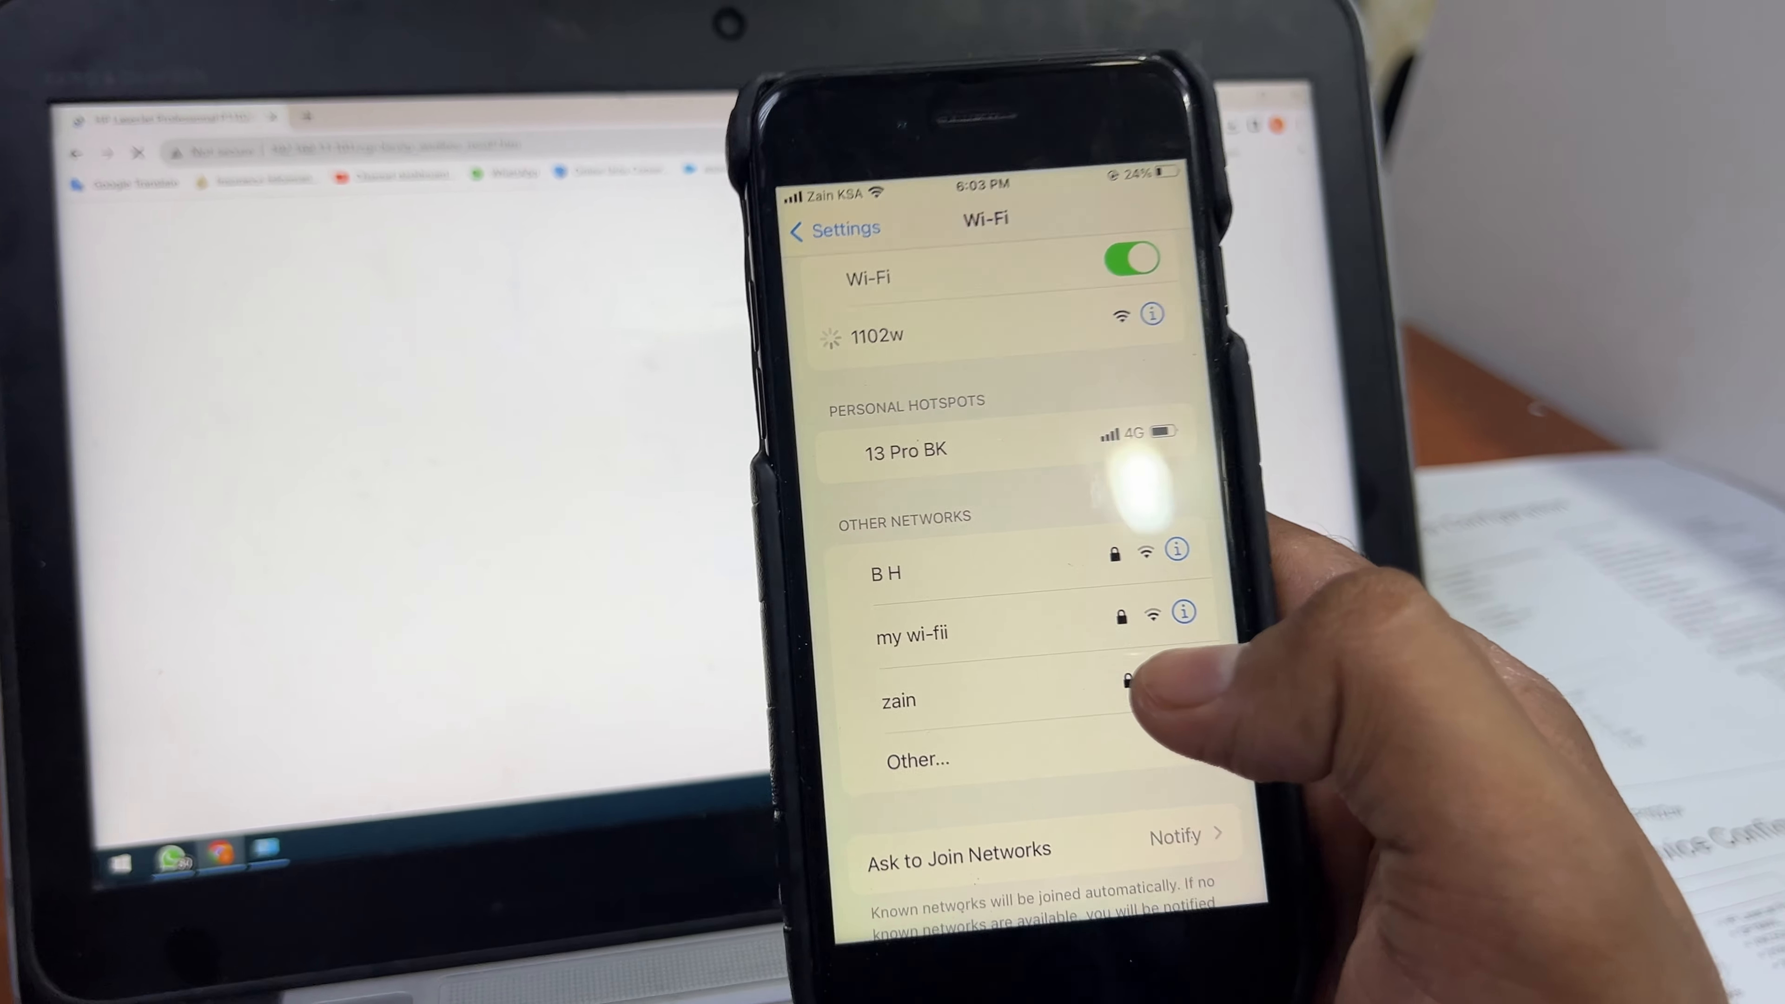